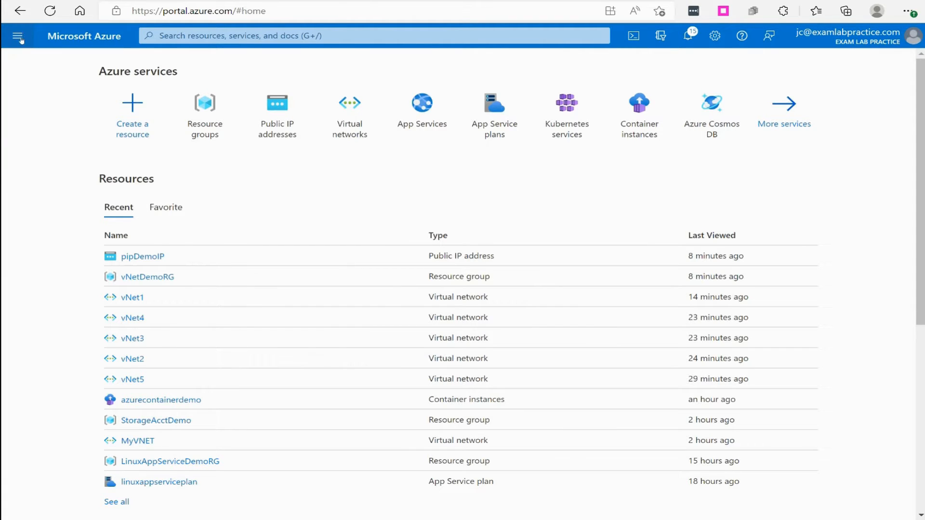
# Go from Resource groups to vNetDemoRG's vNet1 and show its Subnet1A/Subnet1B subnet list.
pyautogui.click(205, 109)
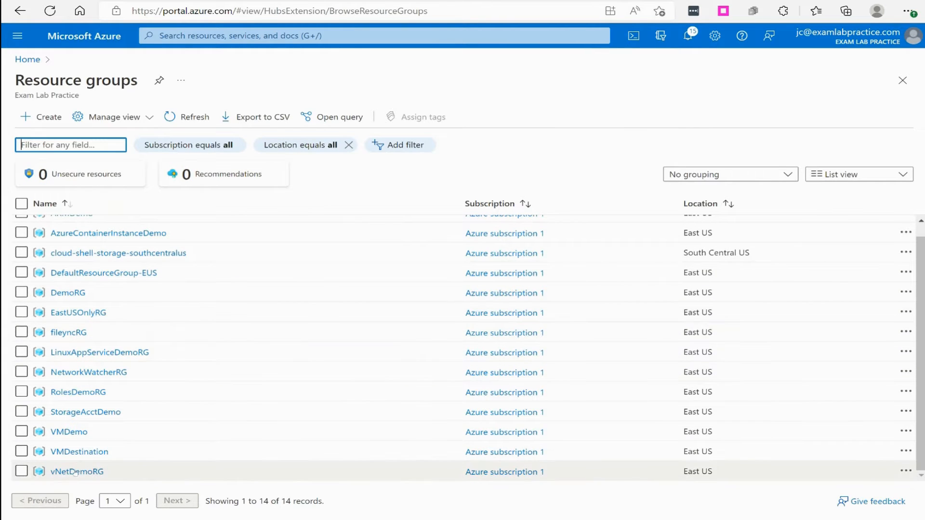
pyautogui.click(77, 471)
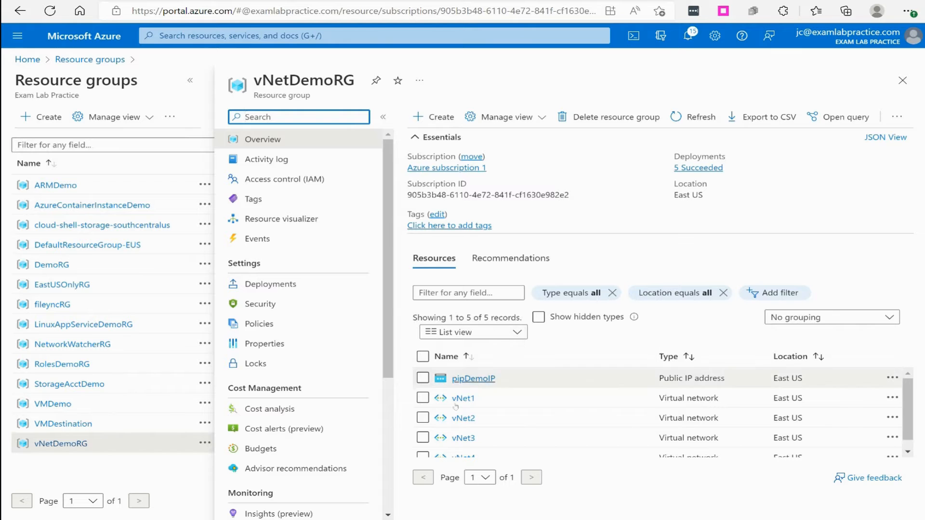
pyautogui.click(463, 398)
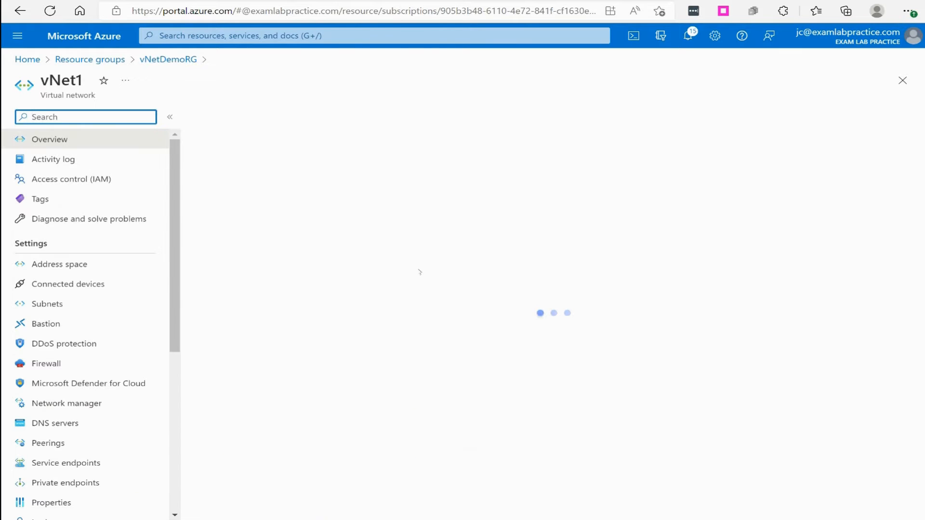
pyautogui.click(47, 303)
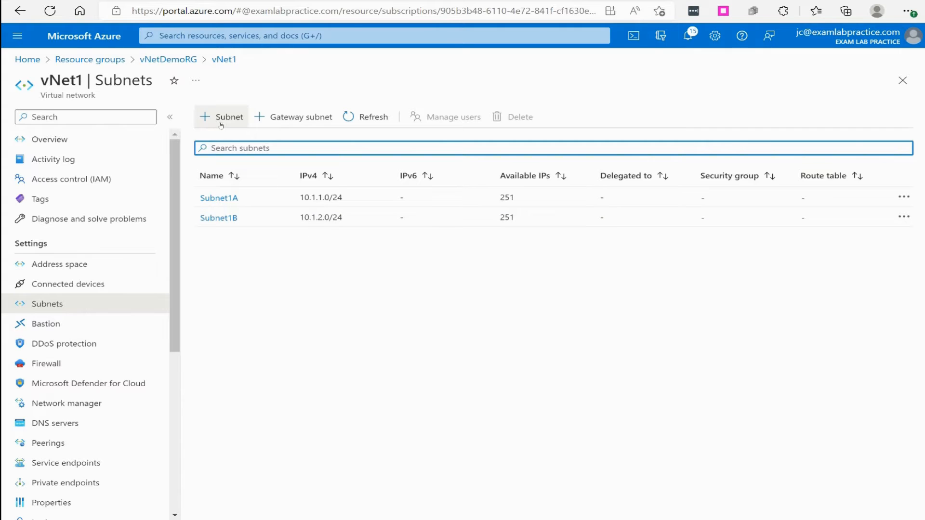
# Start a new vNet1 subnet named AzureFirewallSubnet with address range 10.1.10.0/24.
pyautogui.click(223, 117)
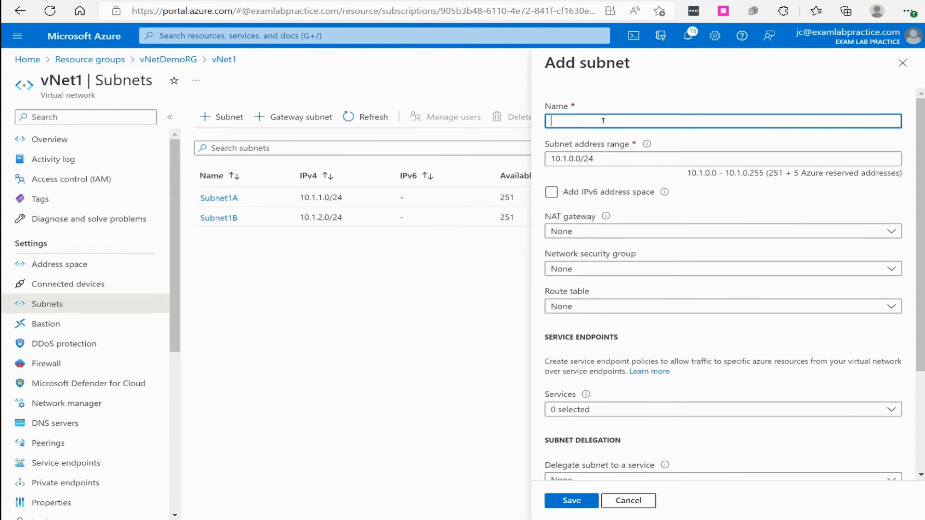
pyautogui.write('AzureFirewallSubnet')
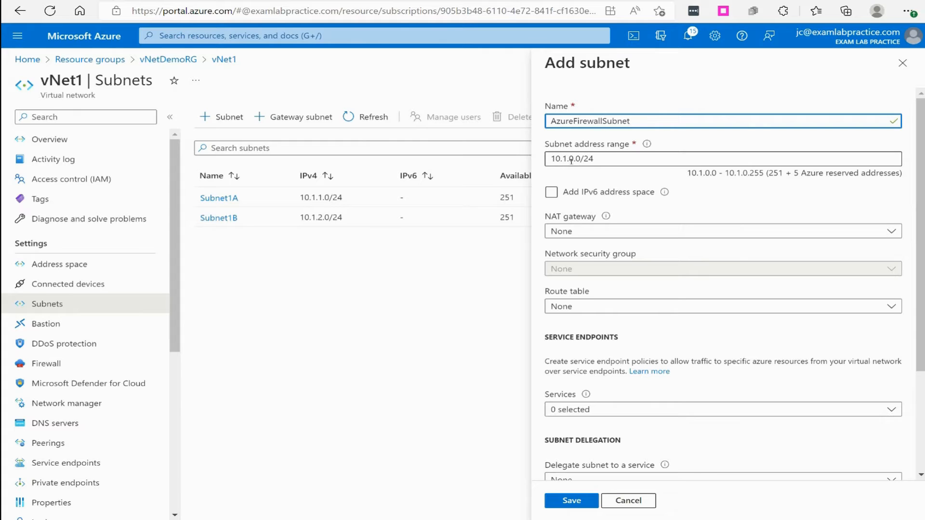
pyautogui.click(589, 158)
pyautogui.write('1')
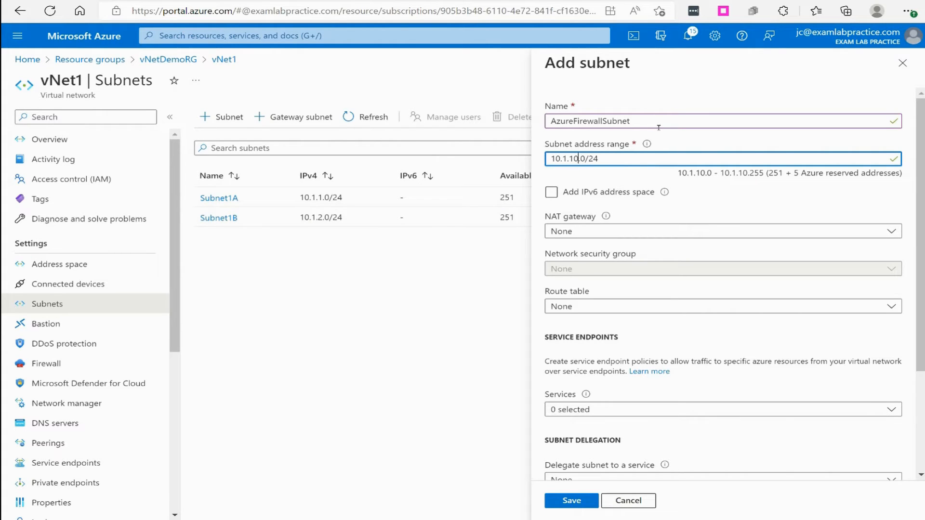
pyautogui.moveTo(657, 218)
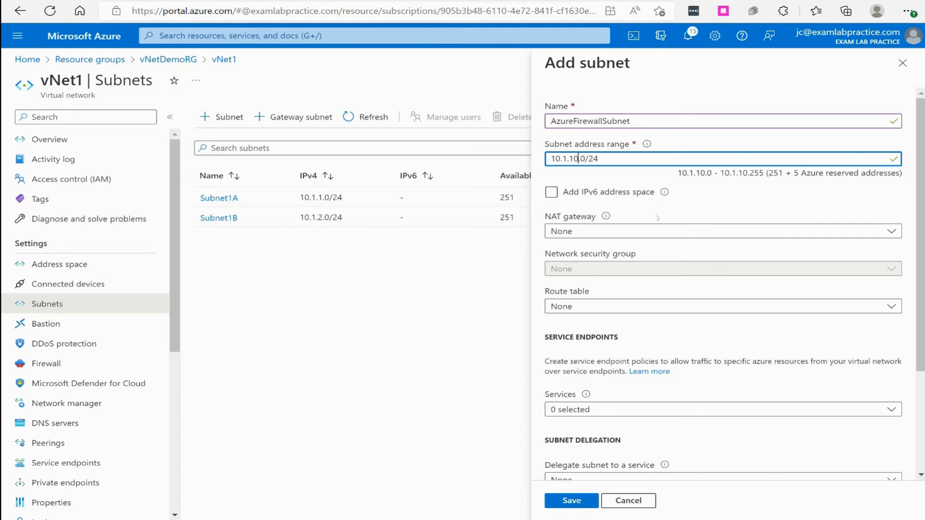
pyautogui.scroll(-3)
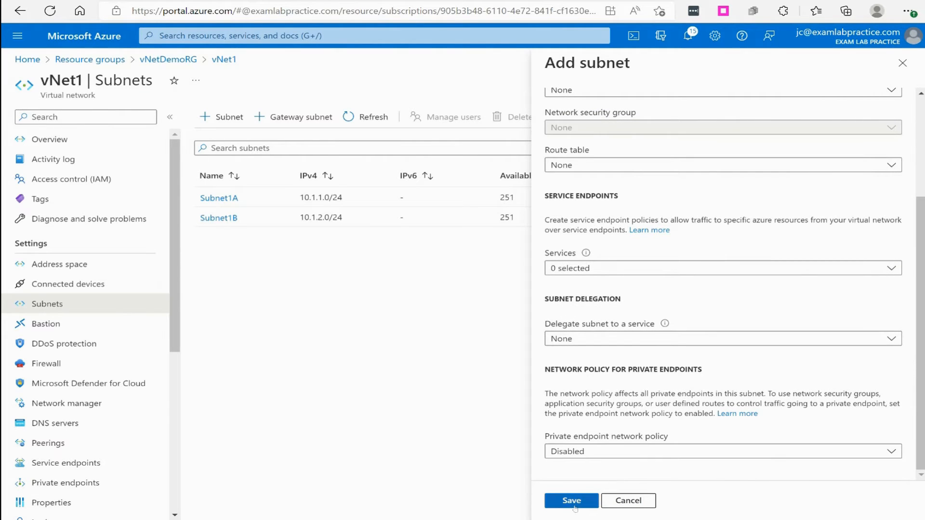
# Save AzureFirewallSubnet, dismiss the notification, and go back to the vNetDemoRG overview.
pyautogui.click(570, 500)
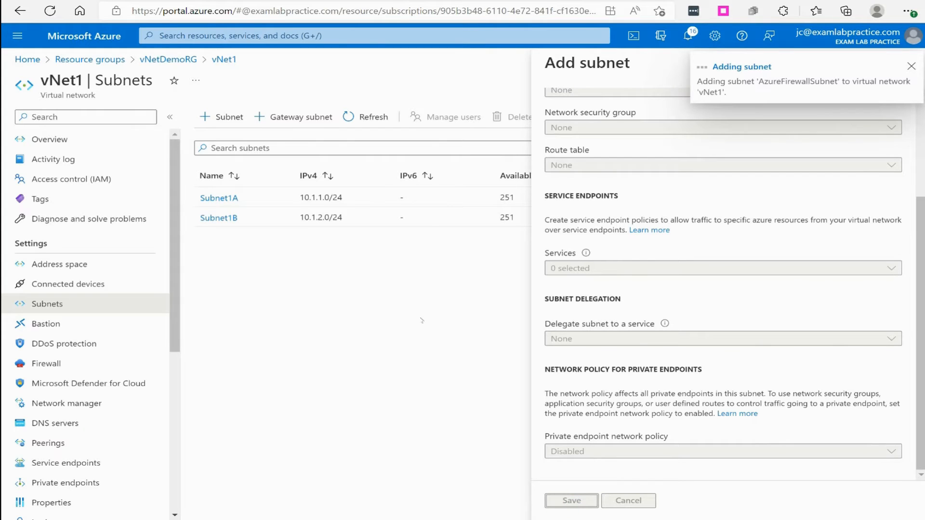
pyautogui.moveTo(394, 287)
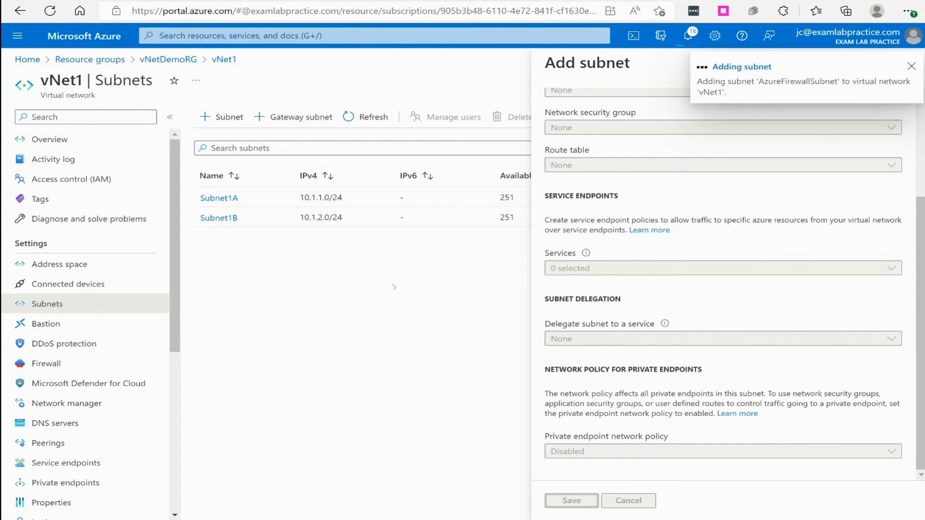
pyautogui.click(910, 64)
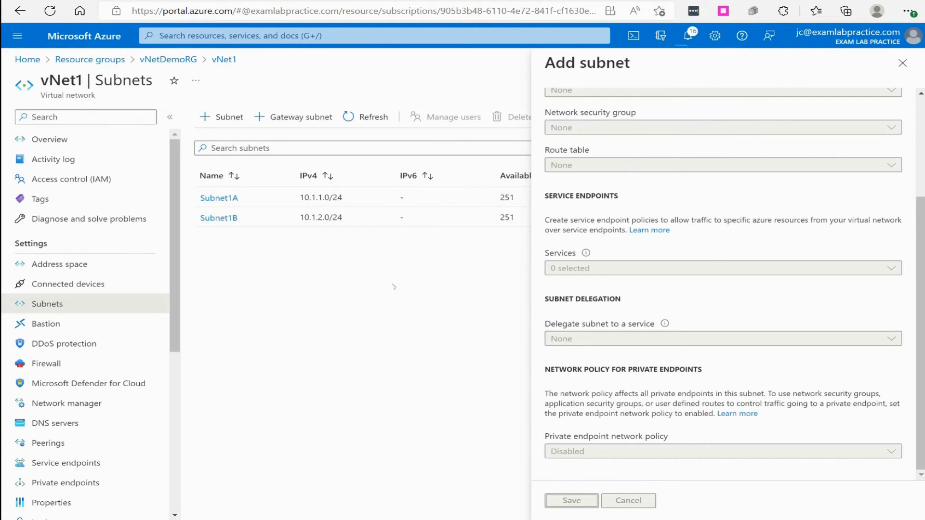
pyautogui.scroll(3)
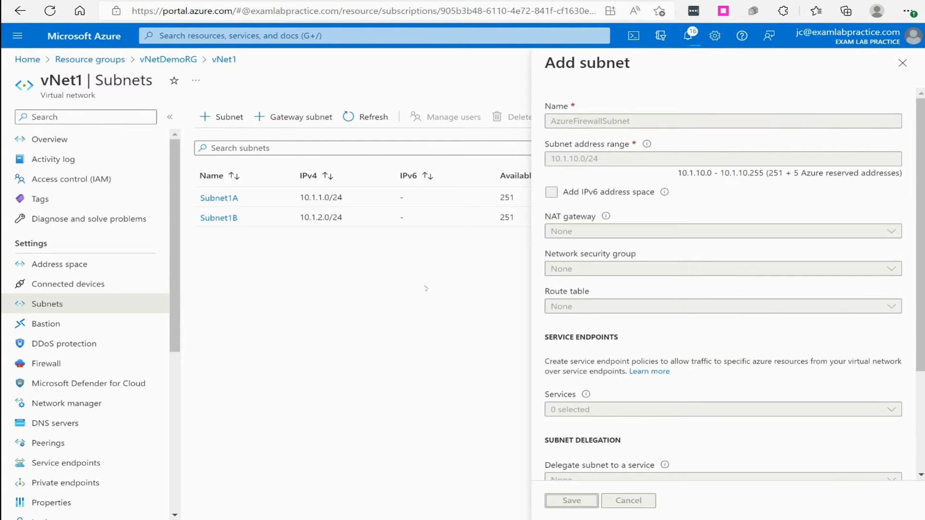
pyautogui.moveTo(350, 295)
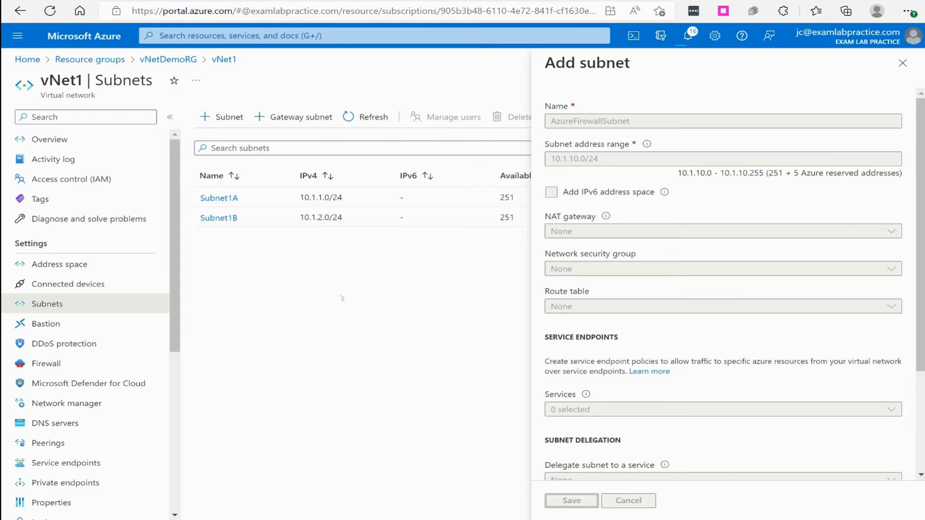
pyautogui.moveTo(405, 180)
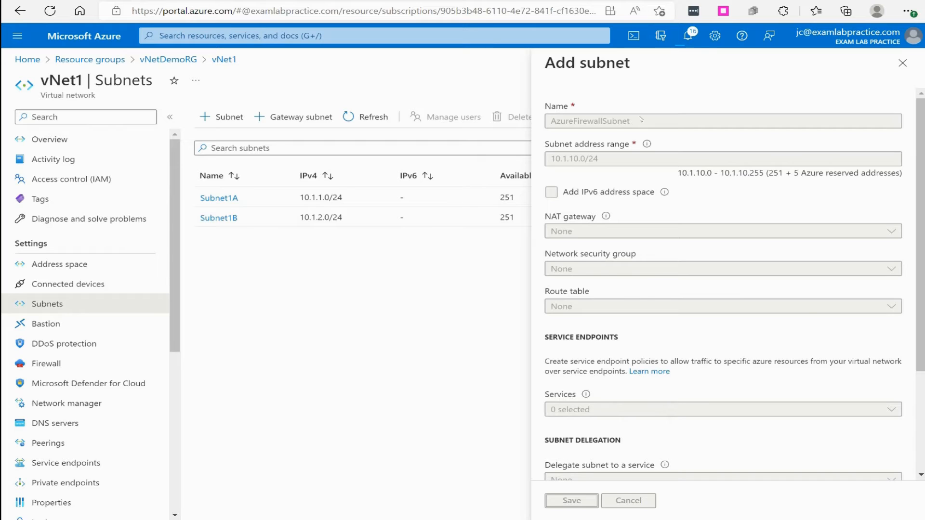
pyautogui.moveTo(423, 296)
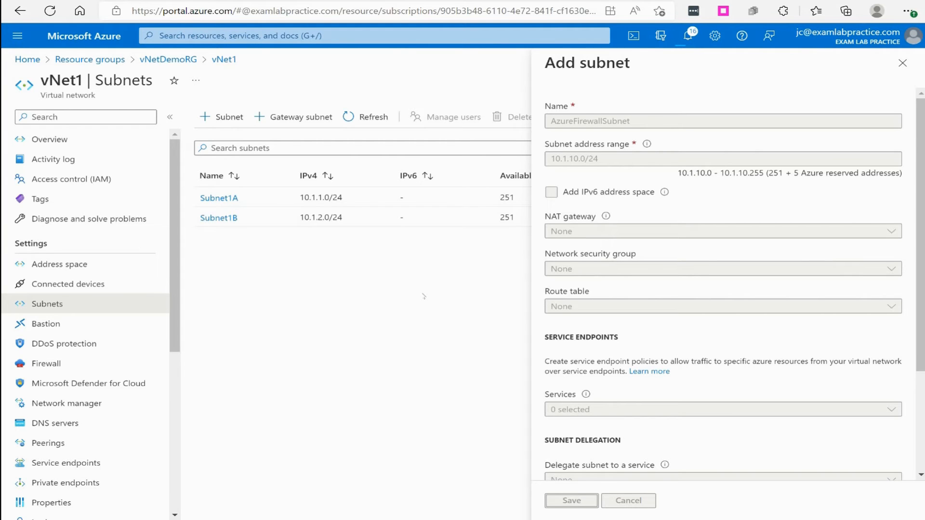
pyautogui.click(569, 500)
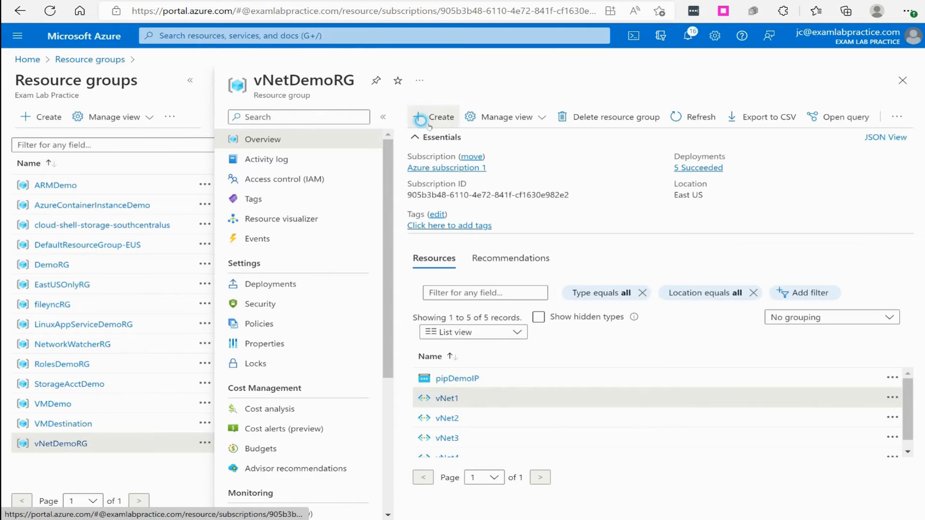
# Search the Marketplace for 'route table' and choose the Route table service.
pyautogui.click(433, 117)
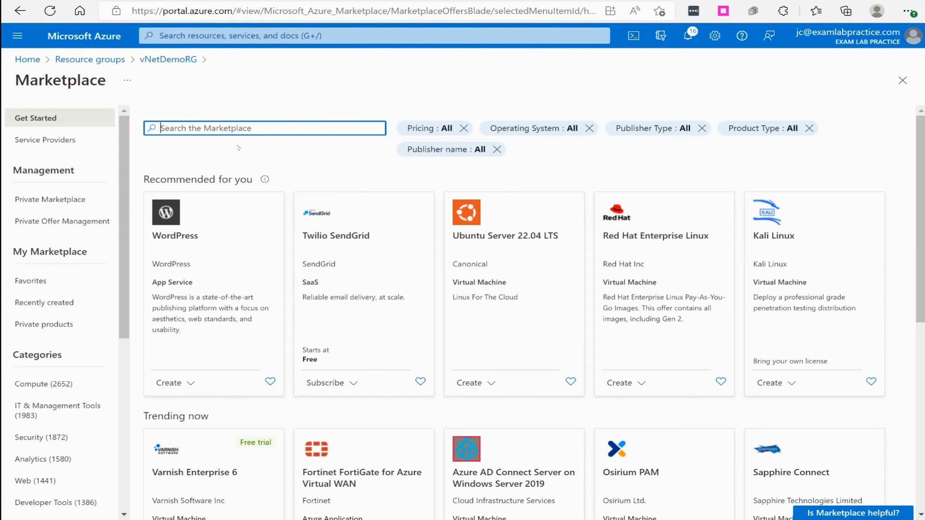
pyautogui.click(17, 35)
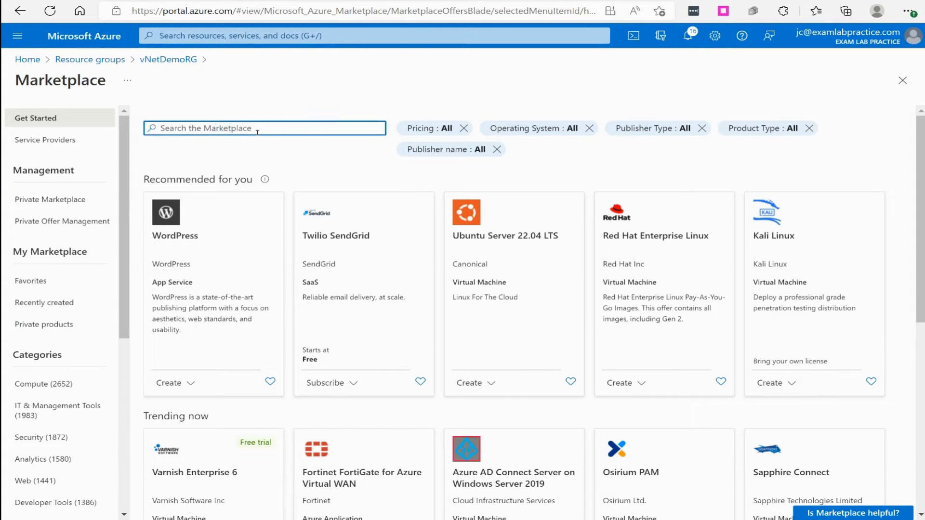
pyautogui.write('rouet table')
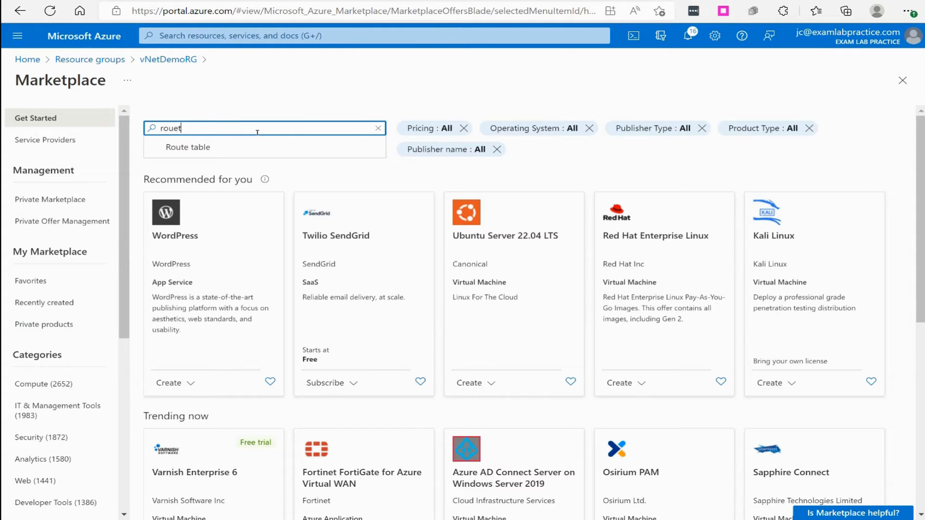
pyautogui.click(188, 147)
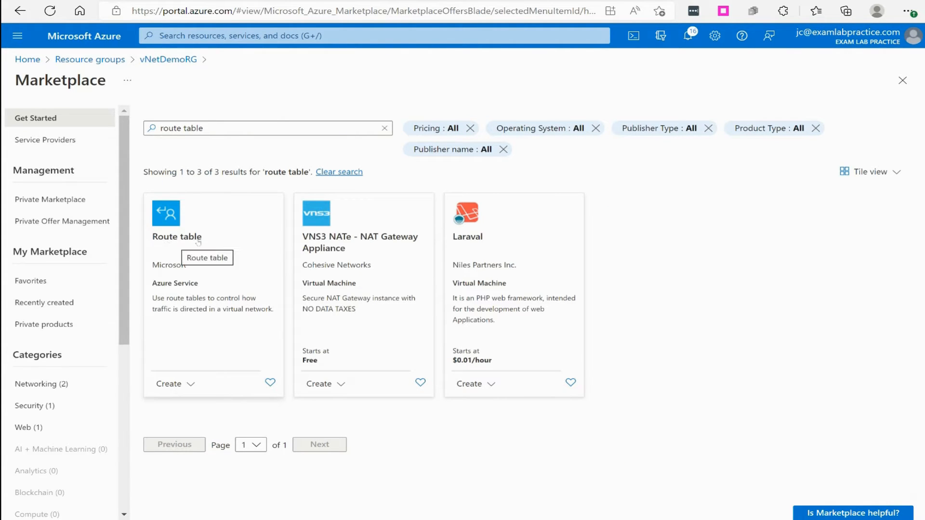
pyautogui.click(168, 384)
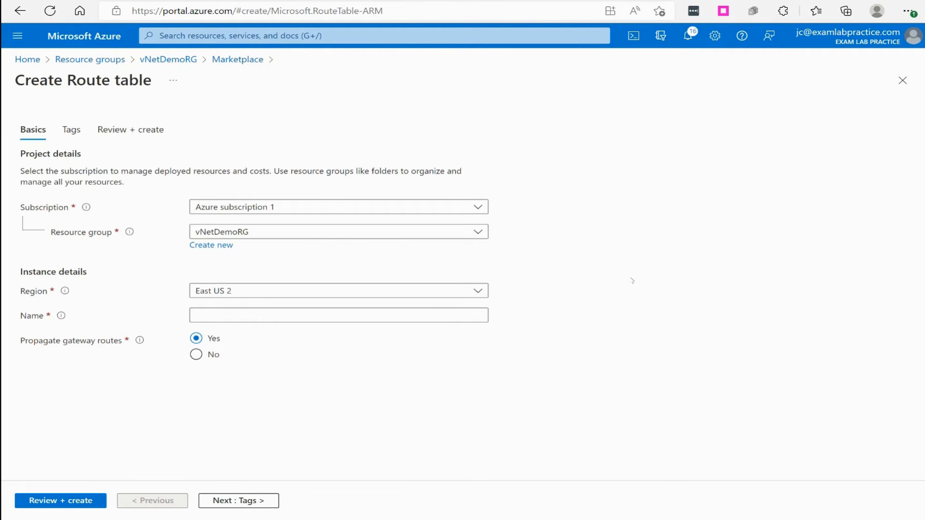
pyautogui.moveTo(76, 247)
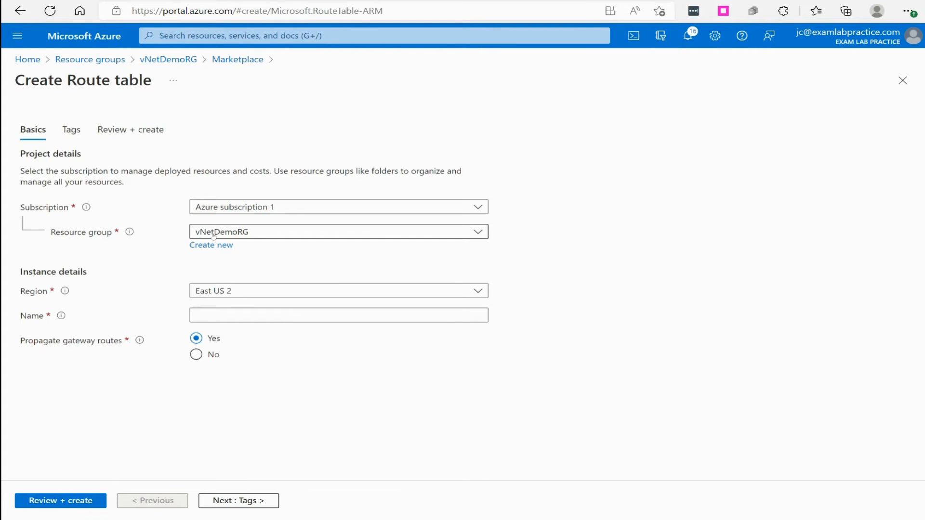
pyautogui.moveTo(192, 239)
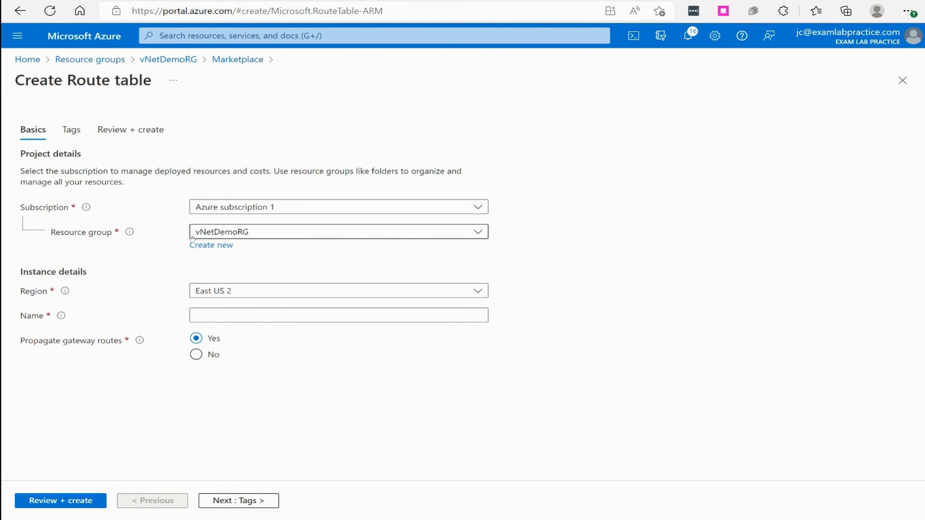
# Set region East US and name routeTableDemo, then pass Review + create validation.
pyautogui.click(338, 289)
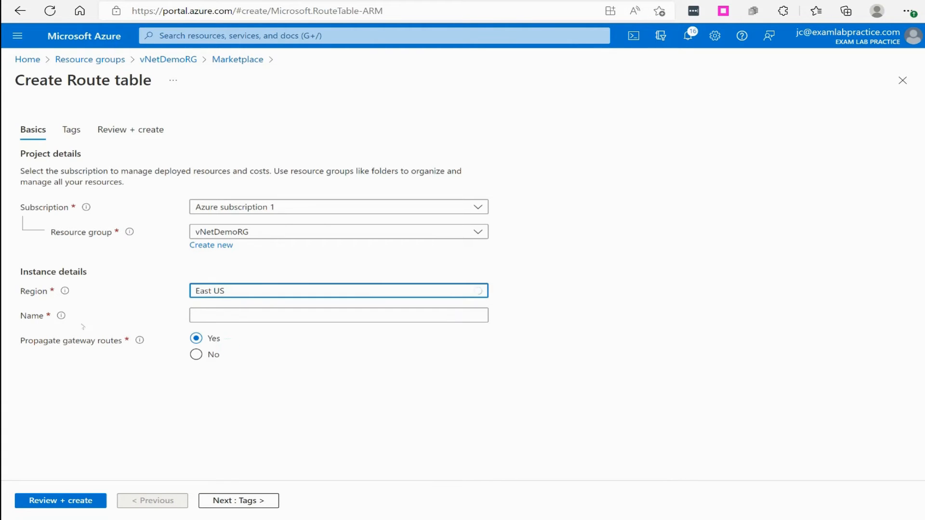
pyautogui.click(338, 314)
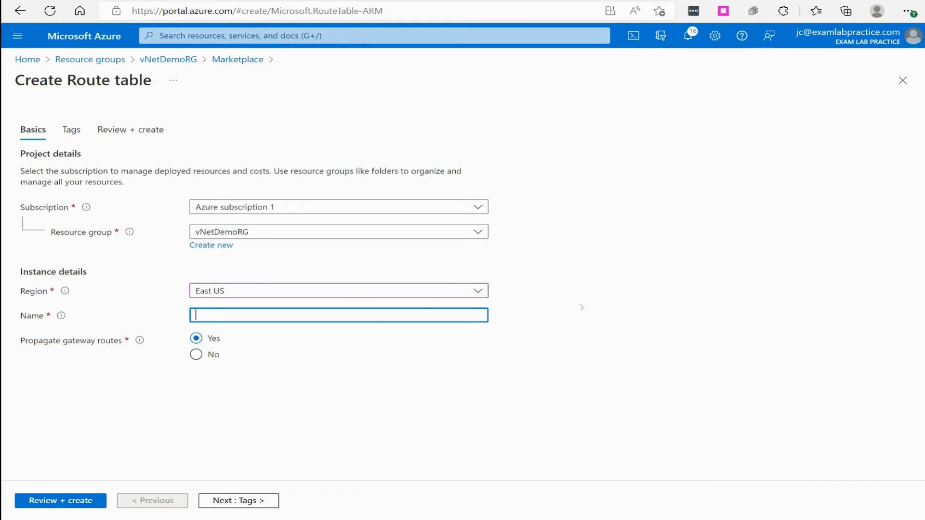
pyautogui.write('routeTable')
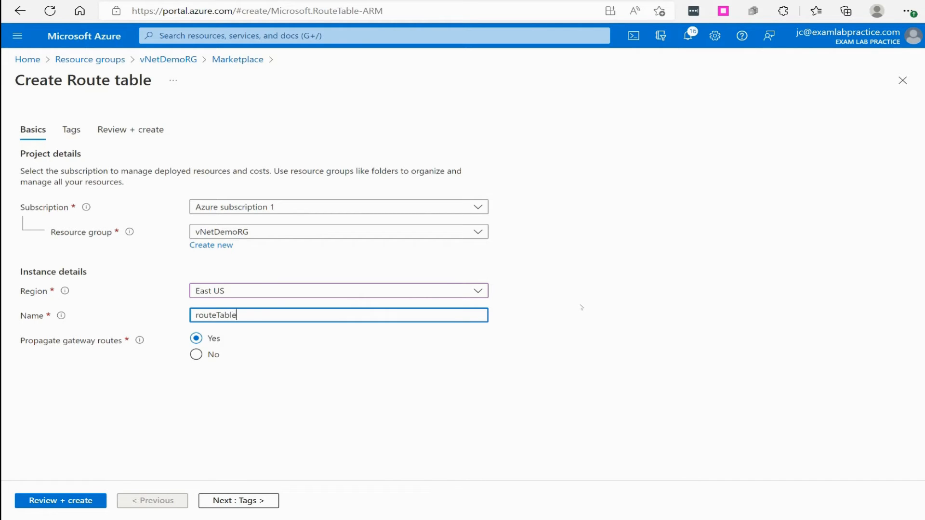
pyautogui.write('Demo')
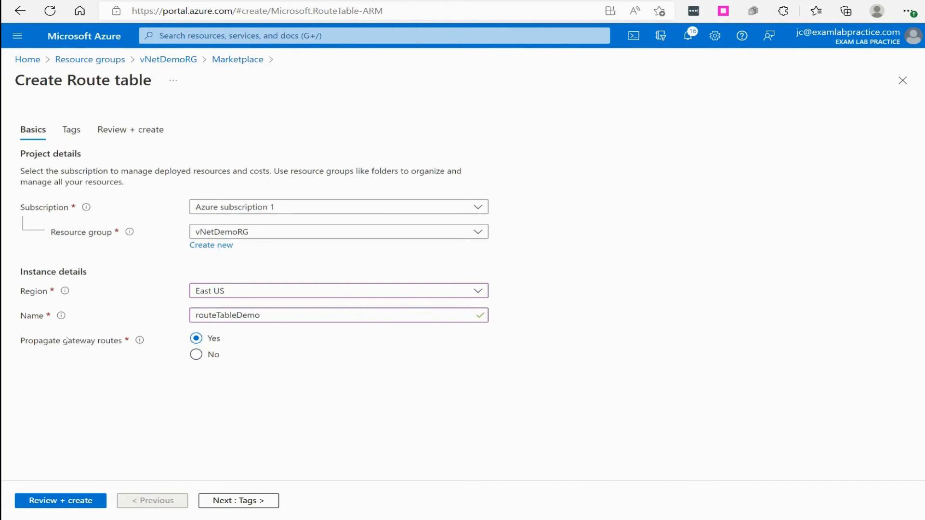
pyautogui.moveTo(227, 349)
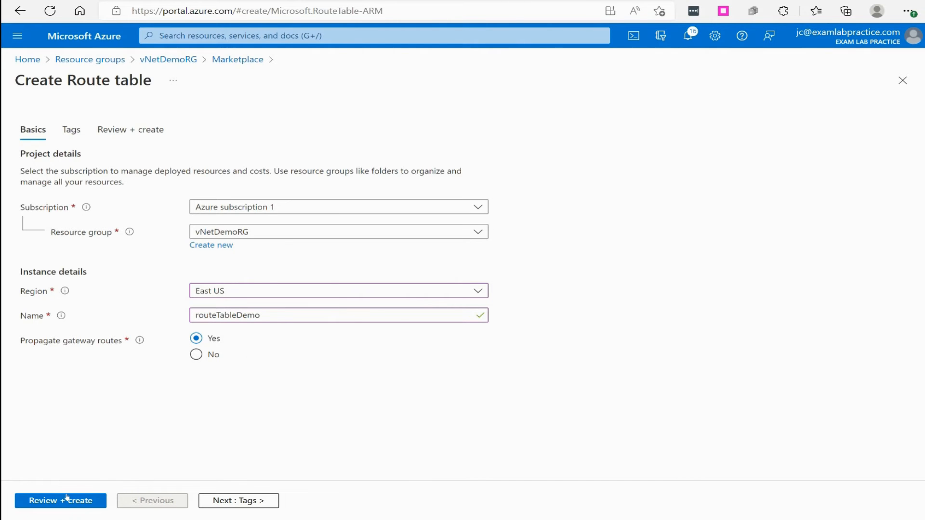
pyautogui.click(60, 500)
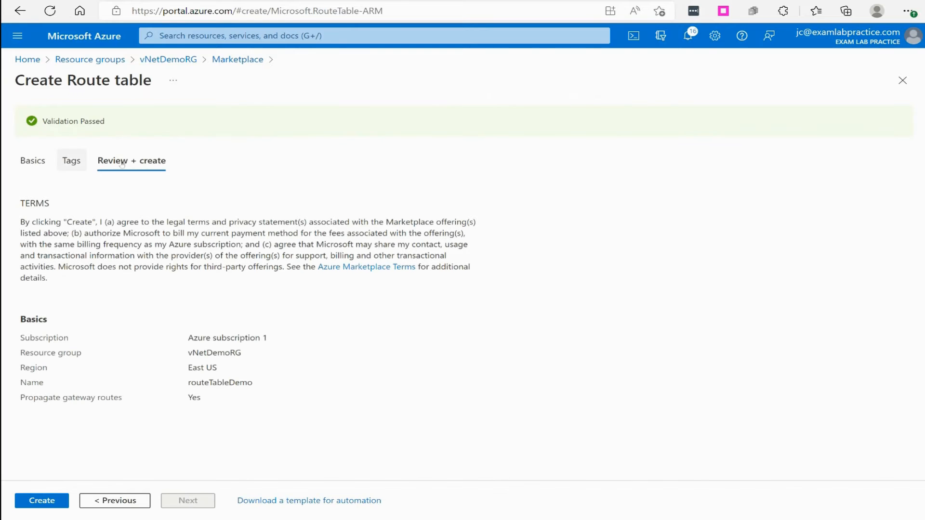
# Create routeTableDemo and let its deployment to vNetDemoRG complete.
pyautogui.click(42, 500)
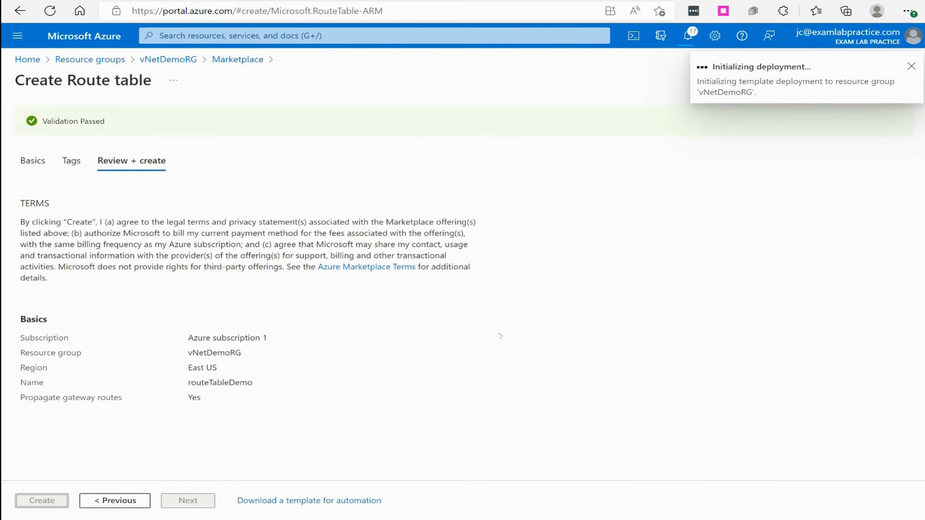
pyautogui.click(42, 500)
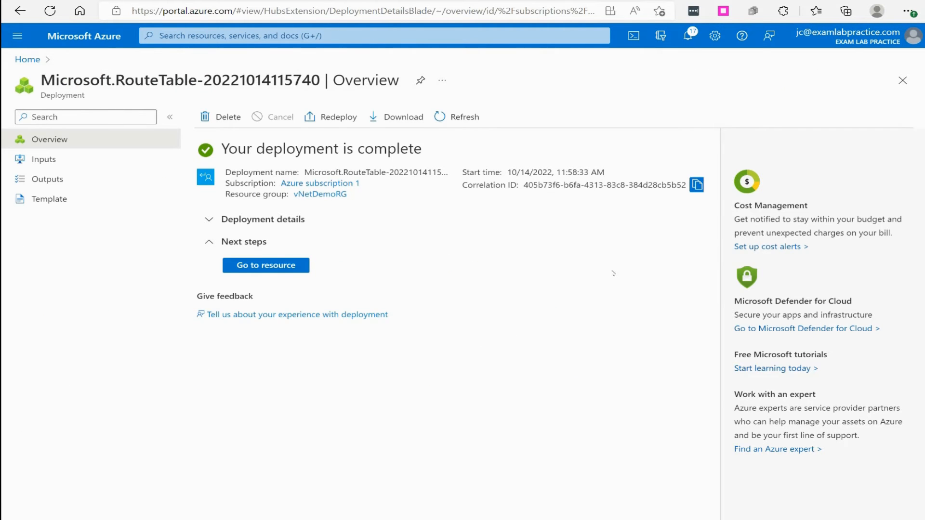
pyautogui.click(17, 36)
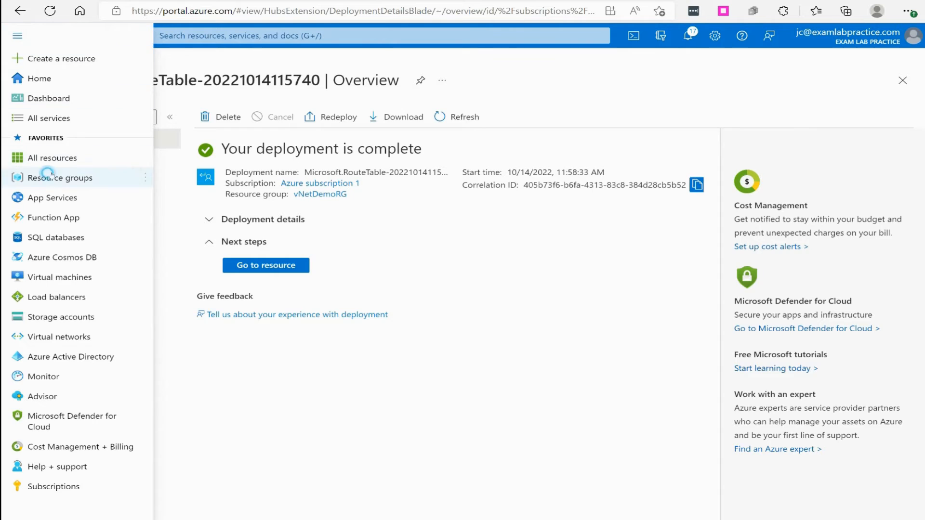
# Open routeTableDemo from vNetDemoRG and view its empty Routes page.
pyautogui.click(60, 178)
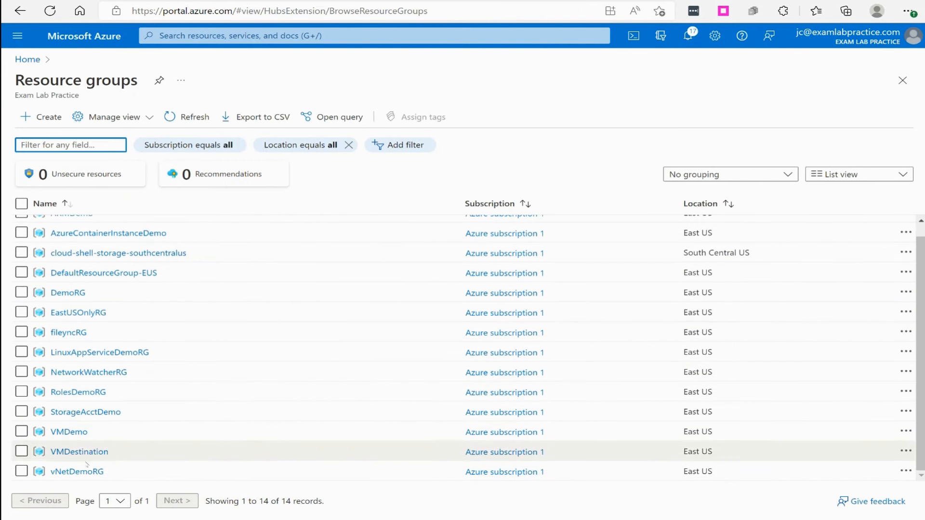
pyautogui.click(77, 471)
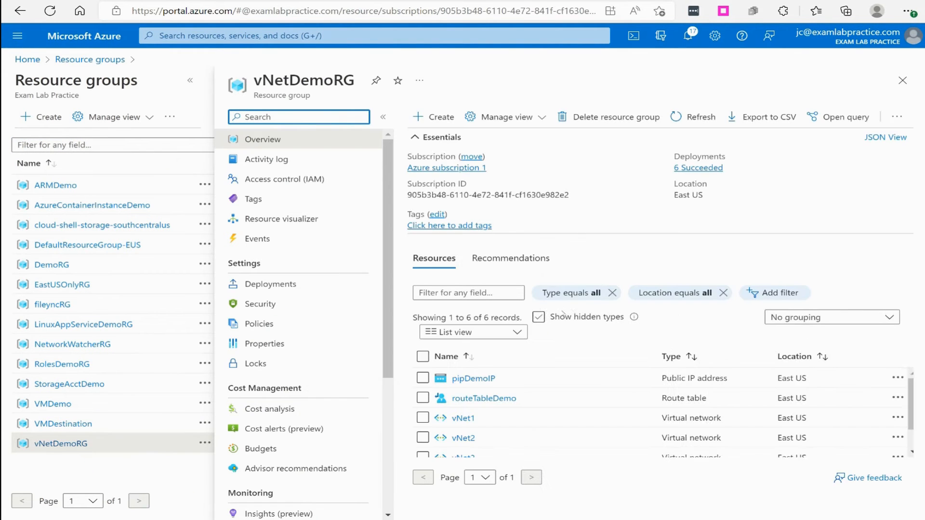
pyautogui.click(538, 317)
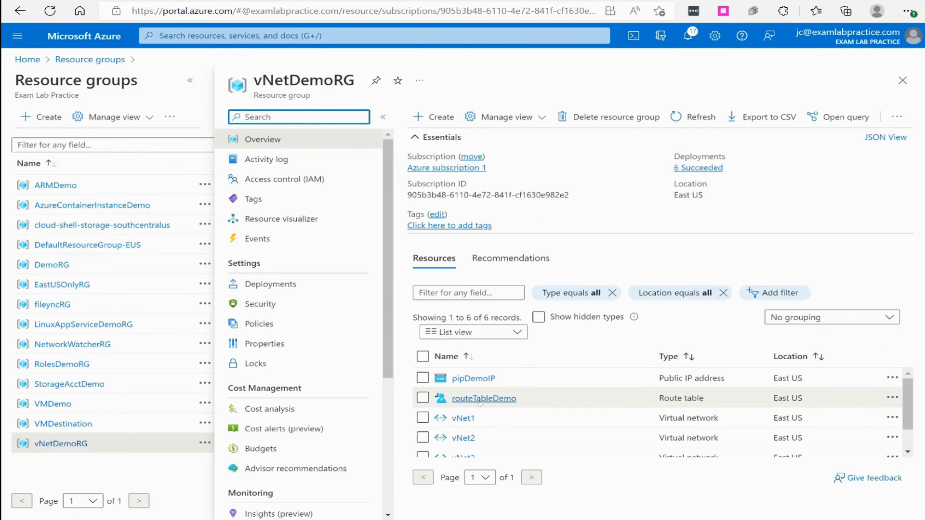
pyautogui.click(483, 398)
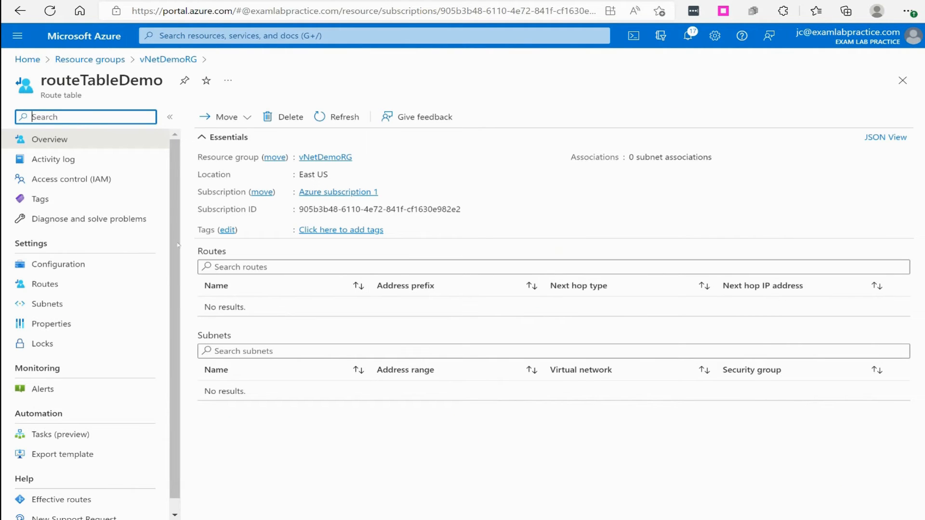
pyautogui.click(45, 284)
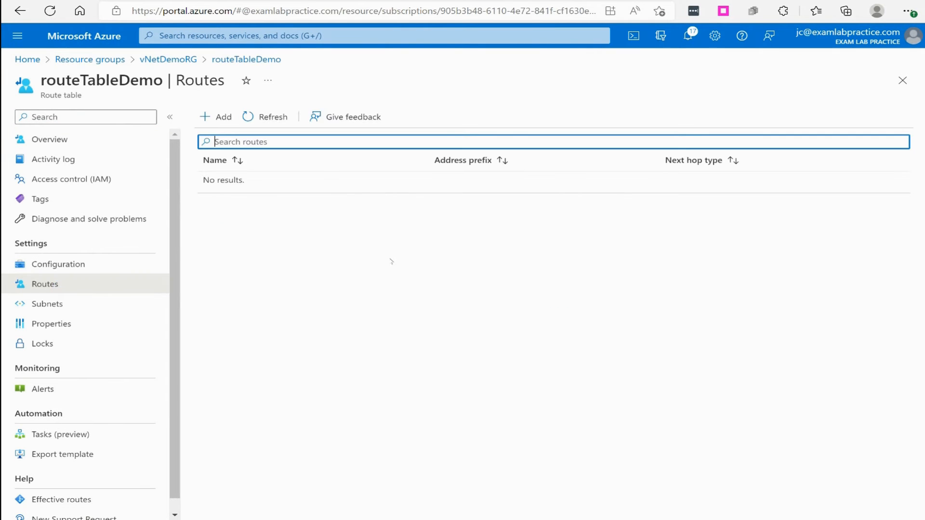
pyautogui.moveTo(216, 117)
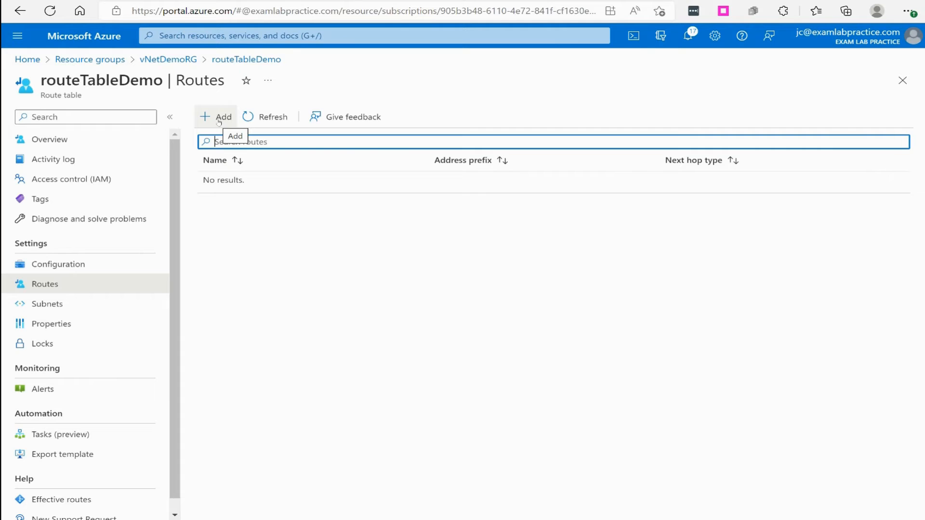
# Start a route named ThroughFirewall with IP Addresses destination 10.1.10.0/24.
pyautogui.click(217, 116)
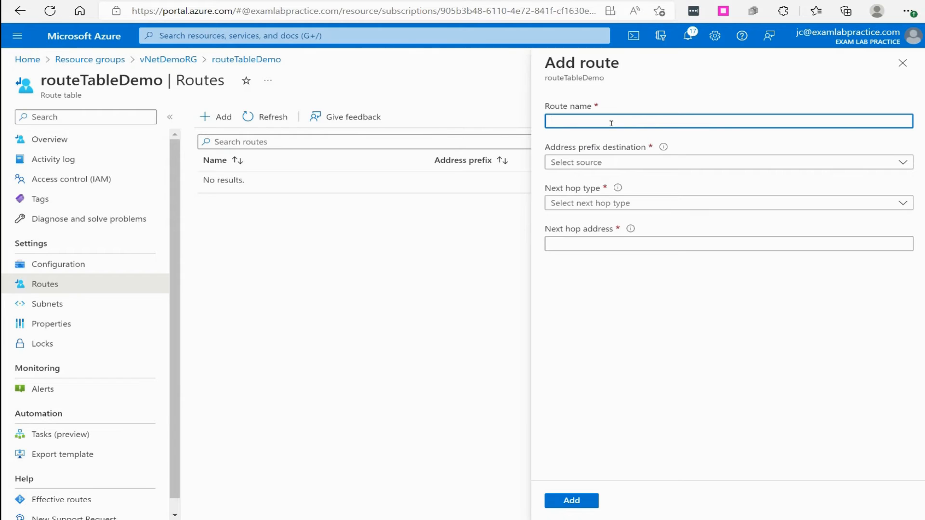
pyautogui.write('through')
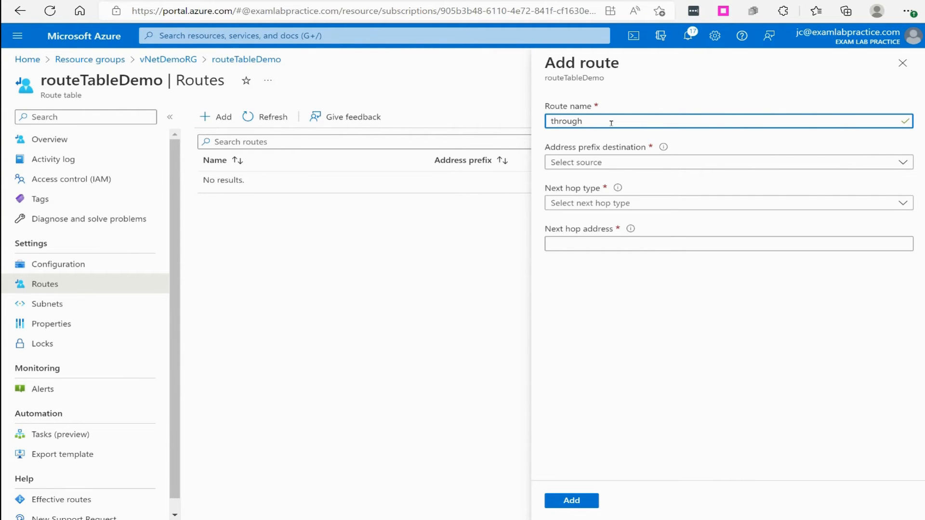
pyautogui.write('Fi')
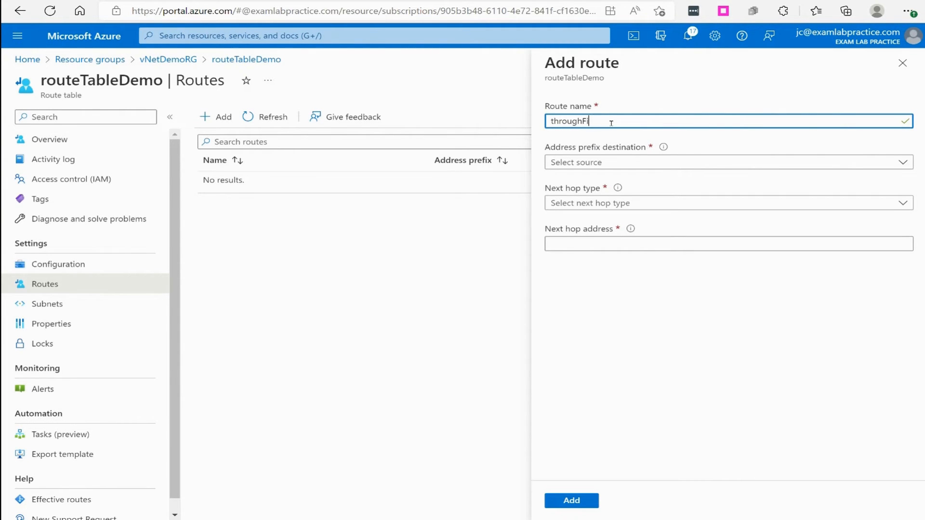
pyautogui.write('through firewall')
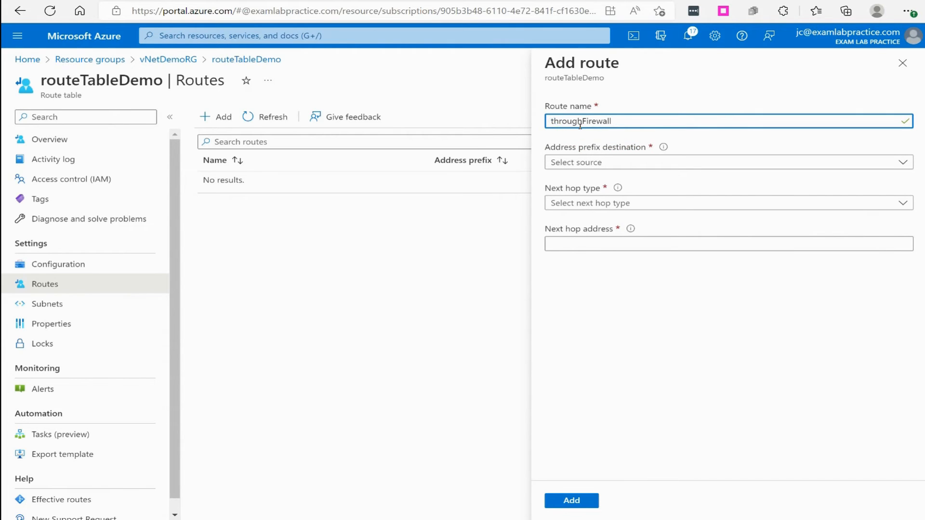
pyautogui.write('ThroughFirewall')
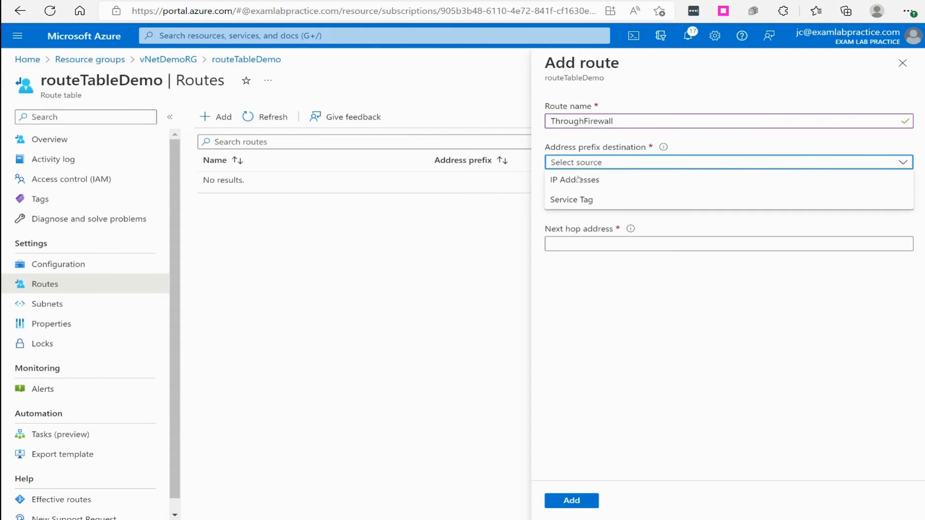
pyautogui.click(573, 179)
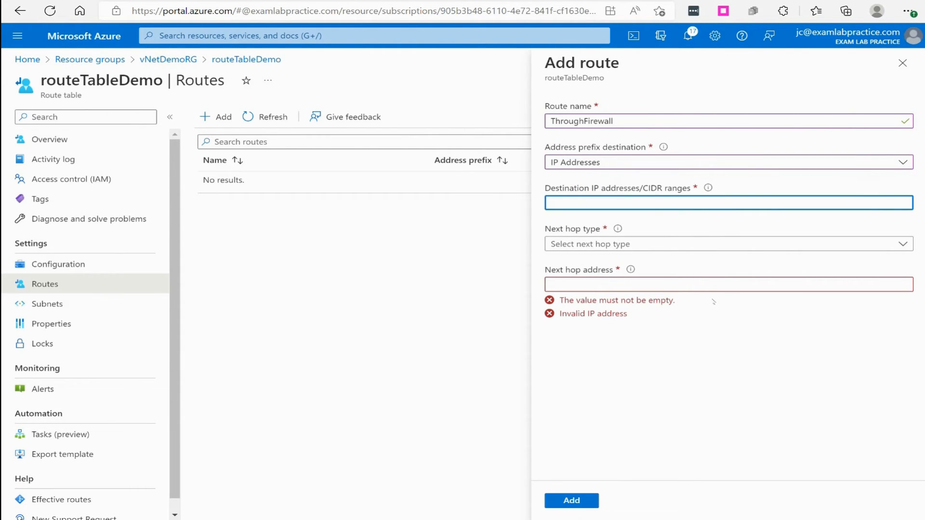
pyautogui.write('10.1')
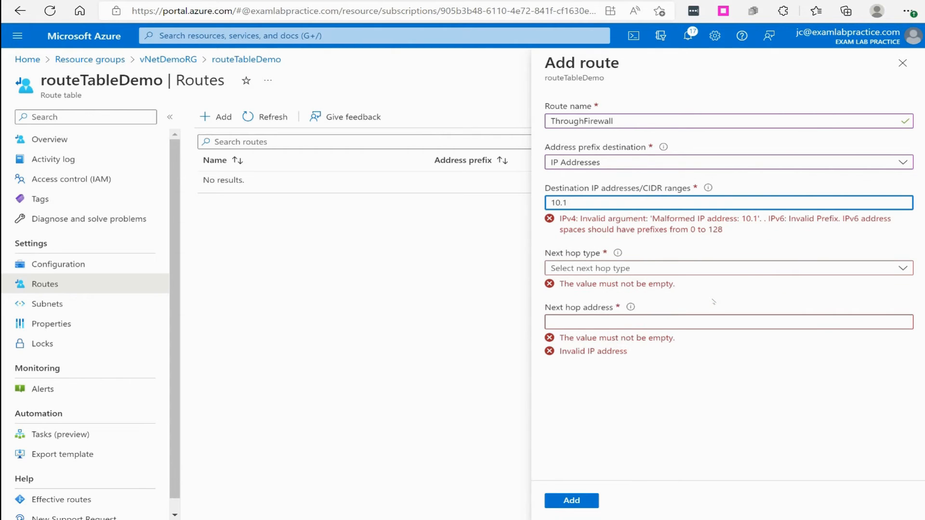
pyautogui.write('.10.0')
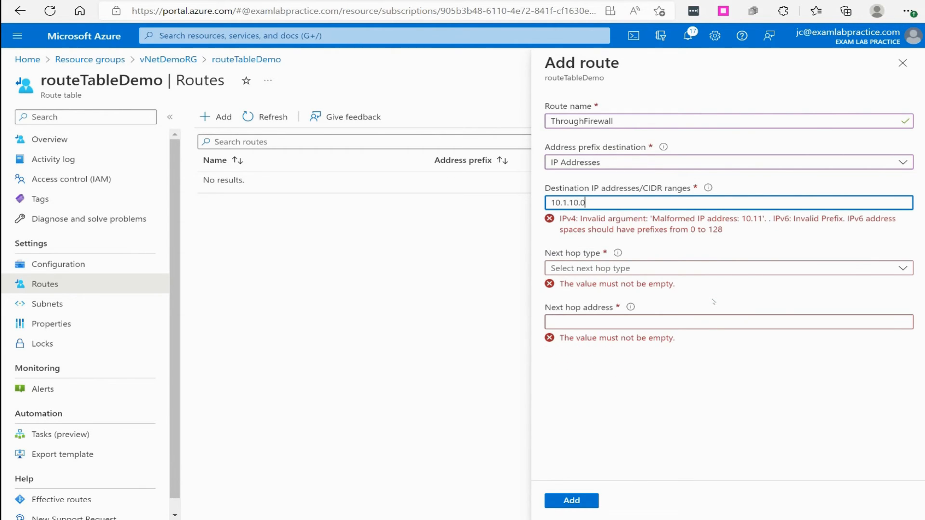
pyautogui.write('/24')
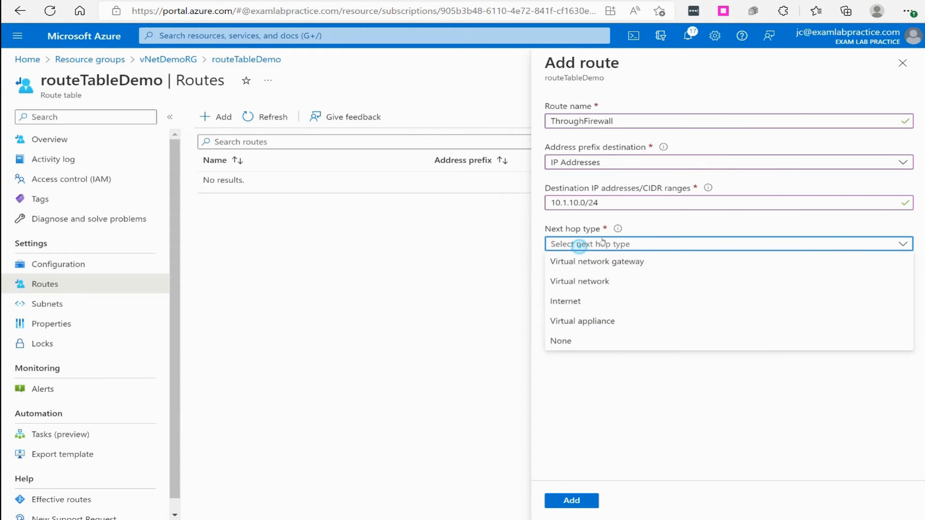
pyautogui.moveTo(560, 341)
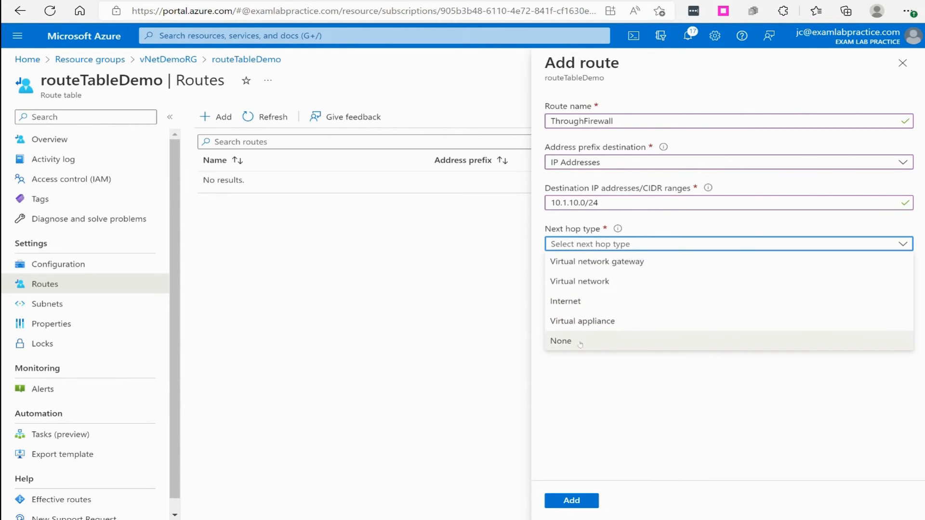
pyautogui.moveTo(619, 338)
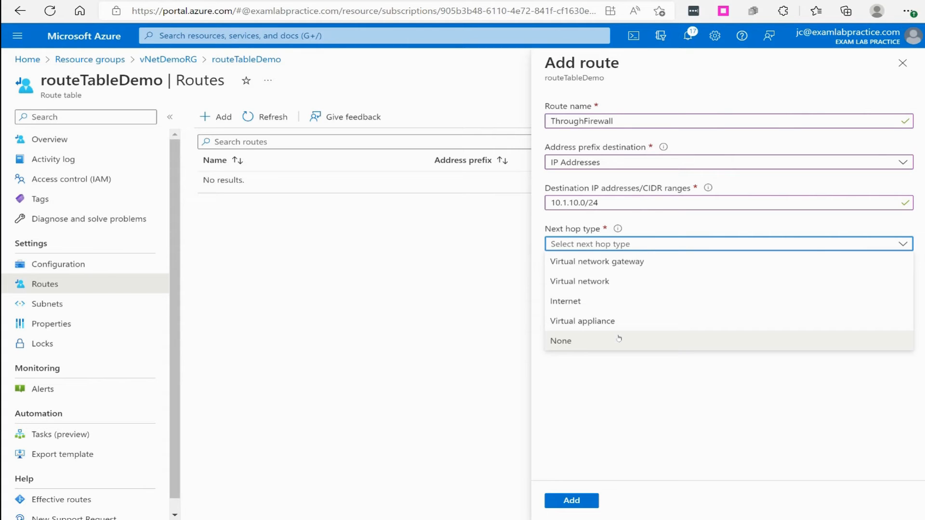
pyautogui.moveTo(596, 261)
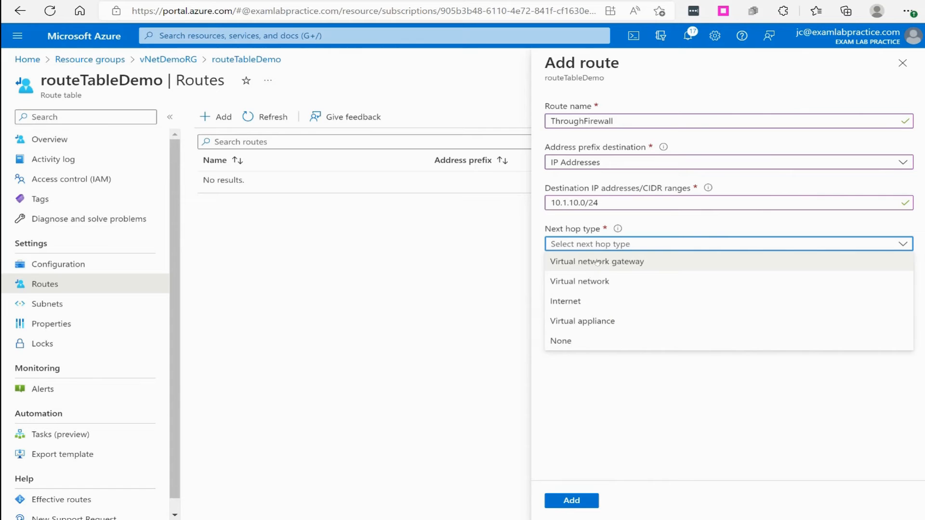
pyautogui.moveTo(579, 281)
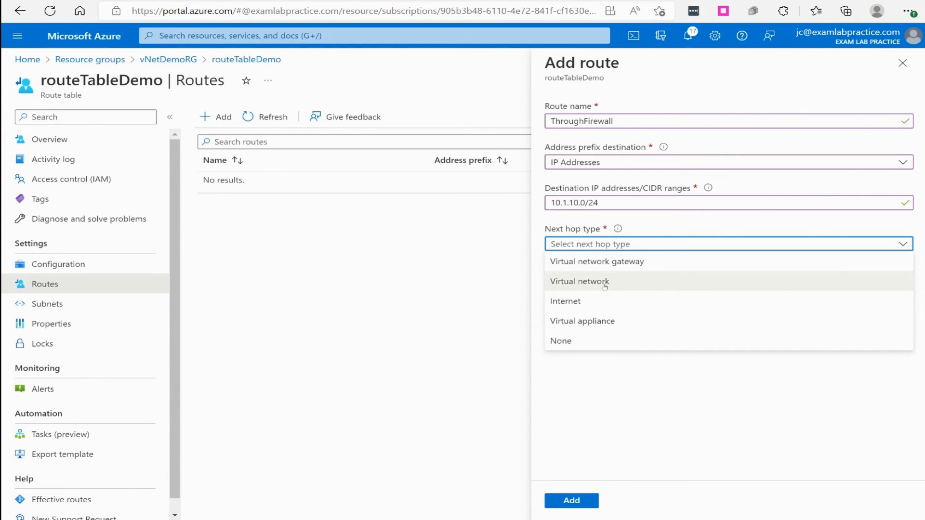
pyautogui.moveTo(582, 321)
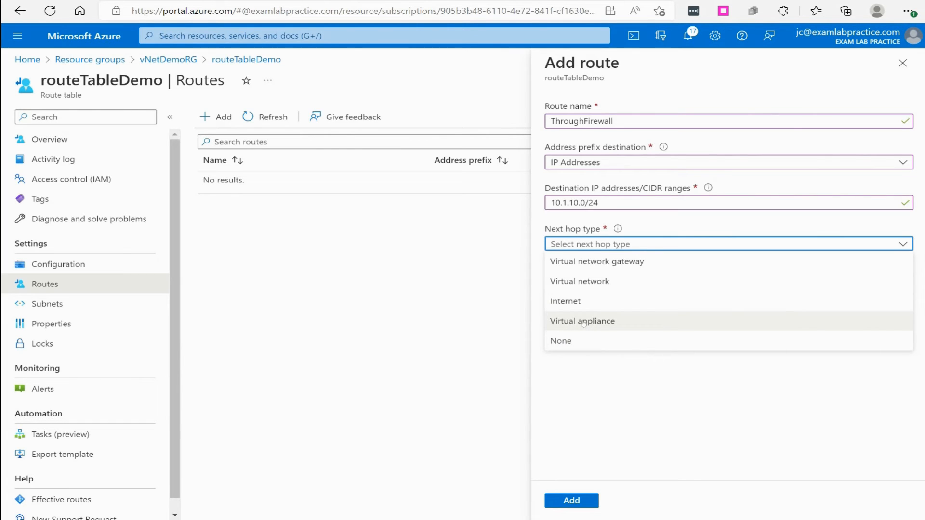
# Set next hop to Virtual appliance at 10.1.10.10 and add the ThroughFirewall route.
pyautogui.click(581, 321)
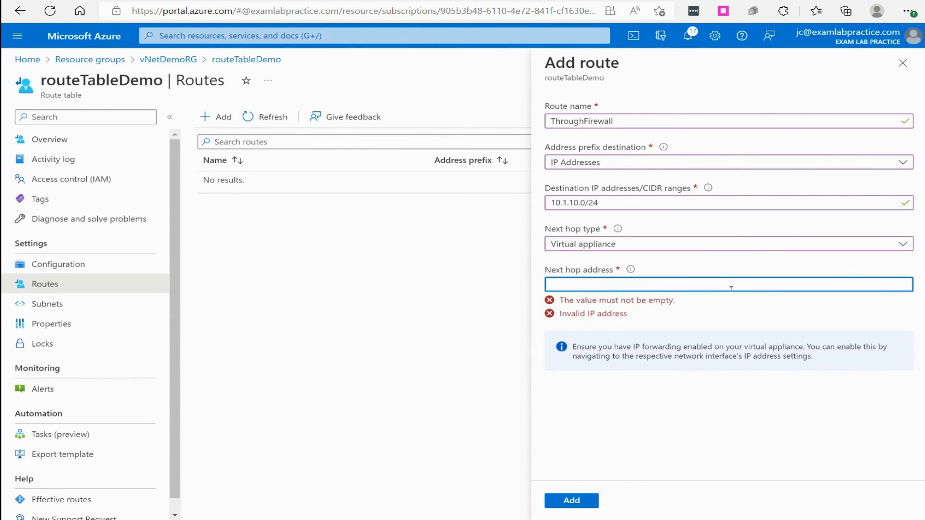
pyautogui.write('10.1.')
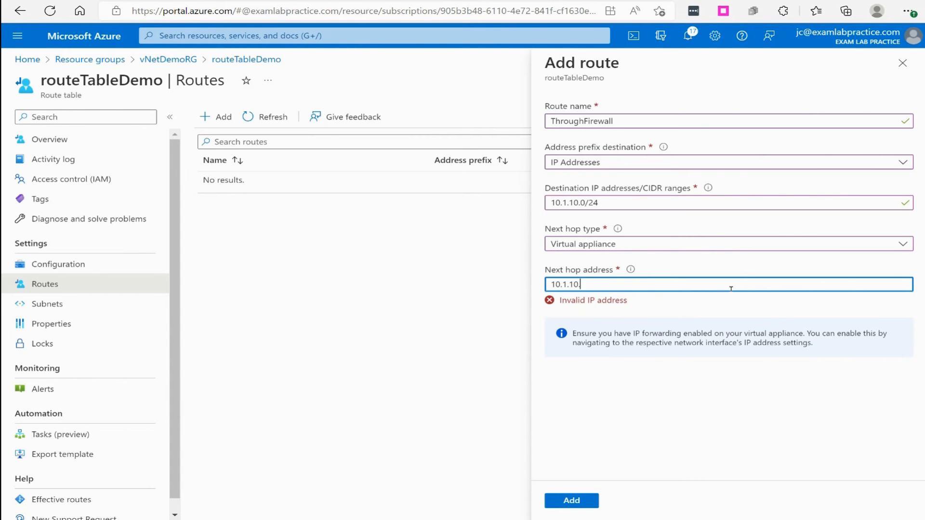
pyautogui.write('10')
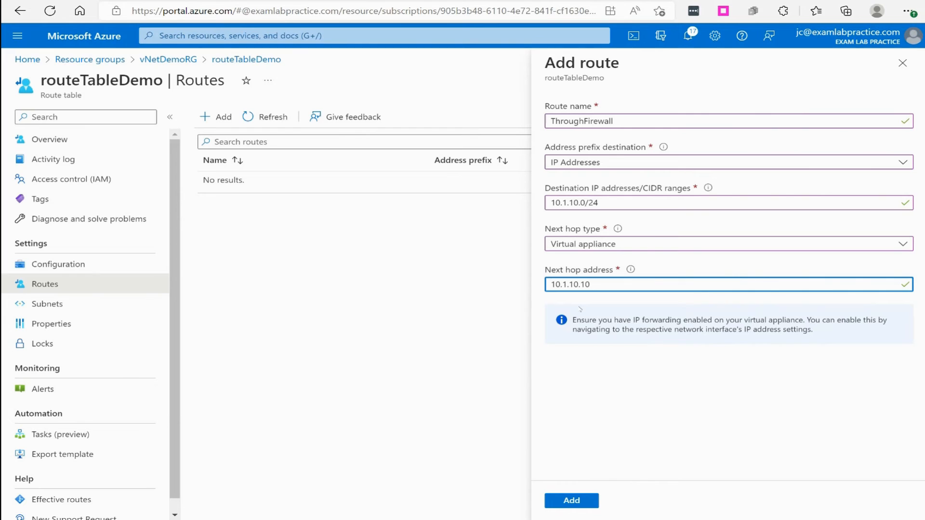
pyautogui.click(570, 500)
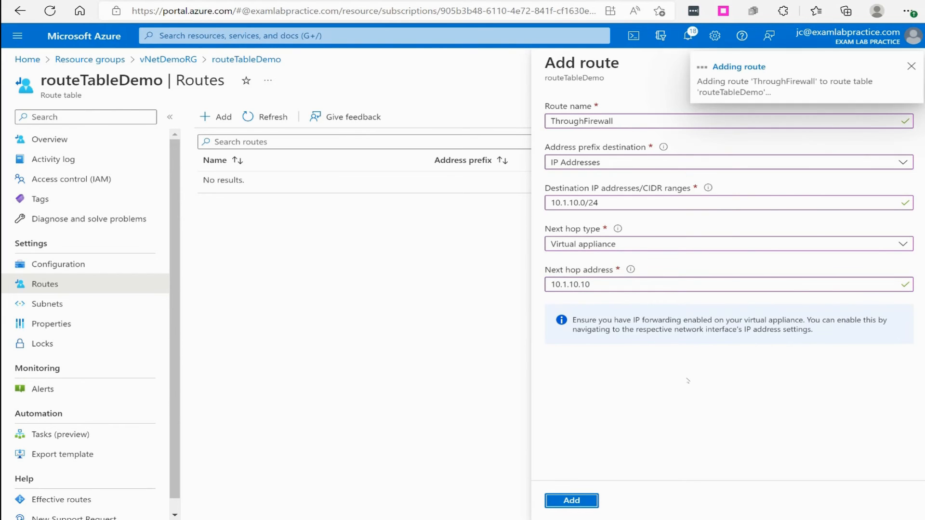
pyautogui.moveTo(646, 377)
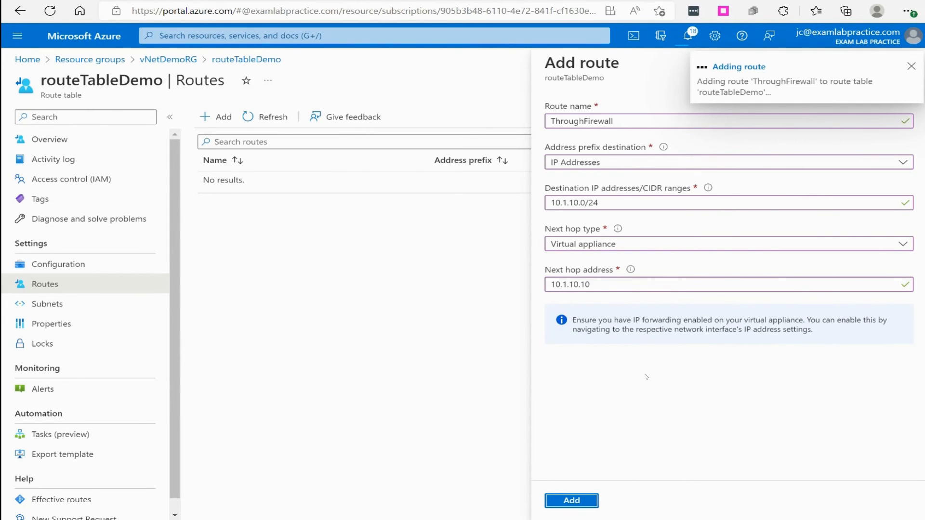
pyautogui.click(571, 500)
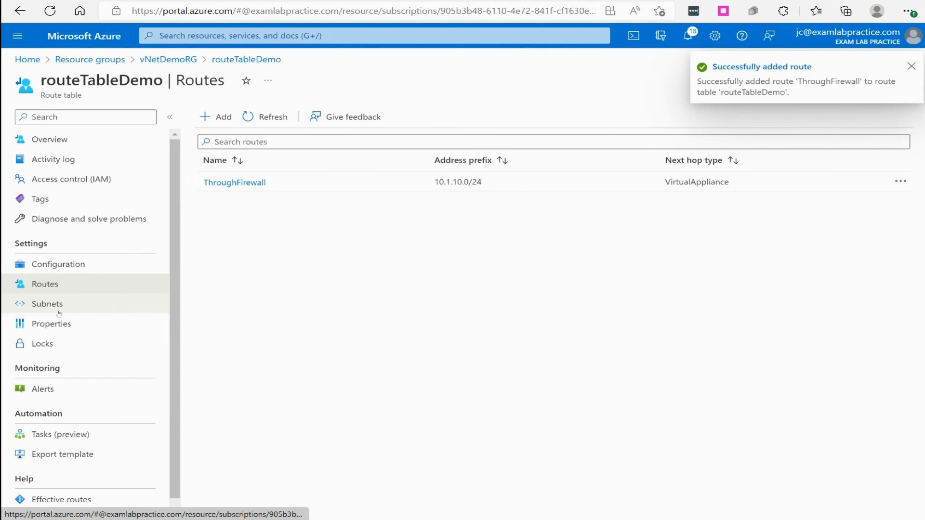
# Associate vNet1's Subnet1A with routeTableDemo.
pyautogui.click(47, 303)
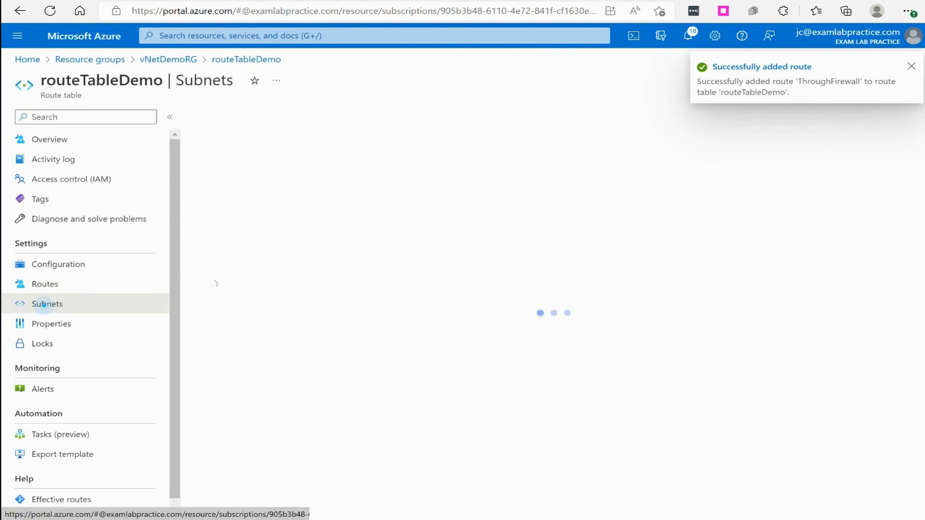
pyautogui.click(232, 117)
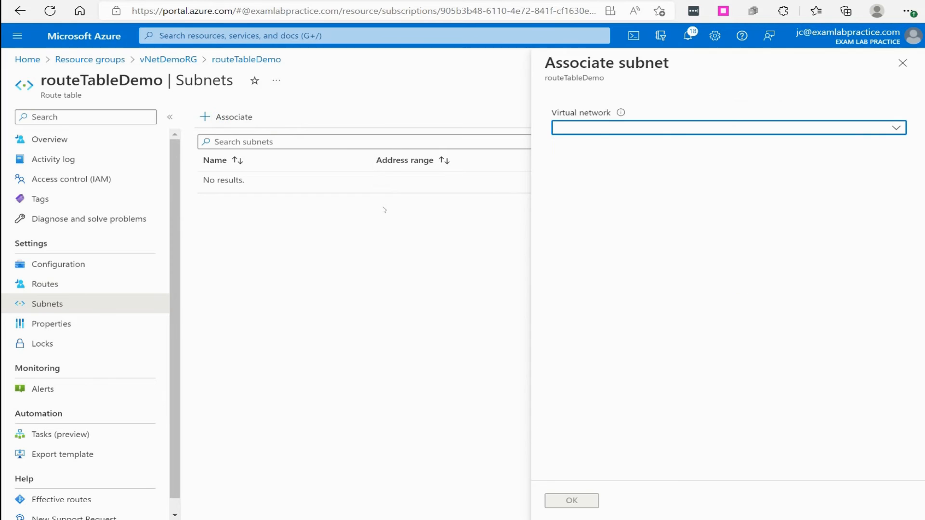
pyautogui.click(728, 127)
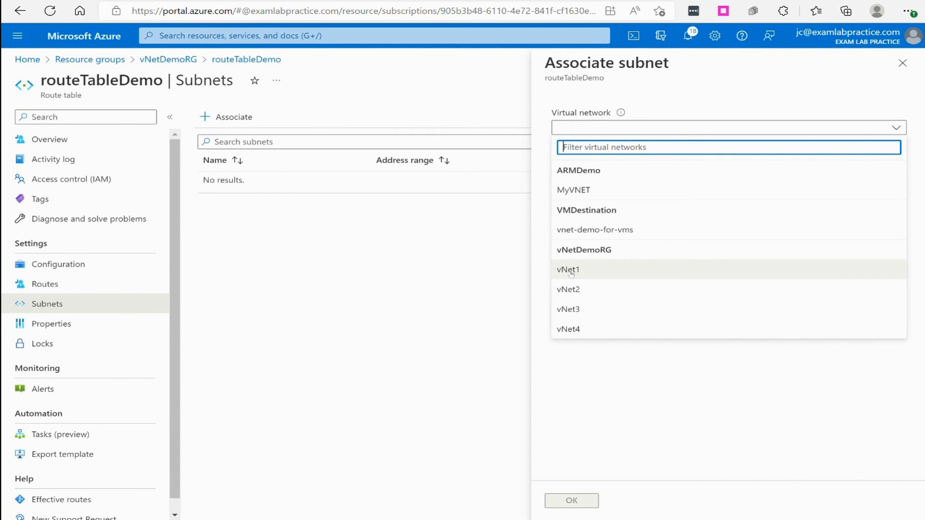
pyautogui.click(568, 269)
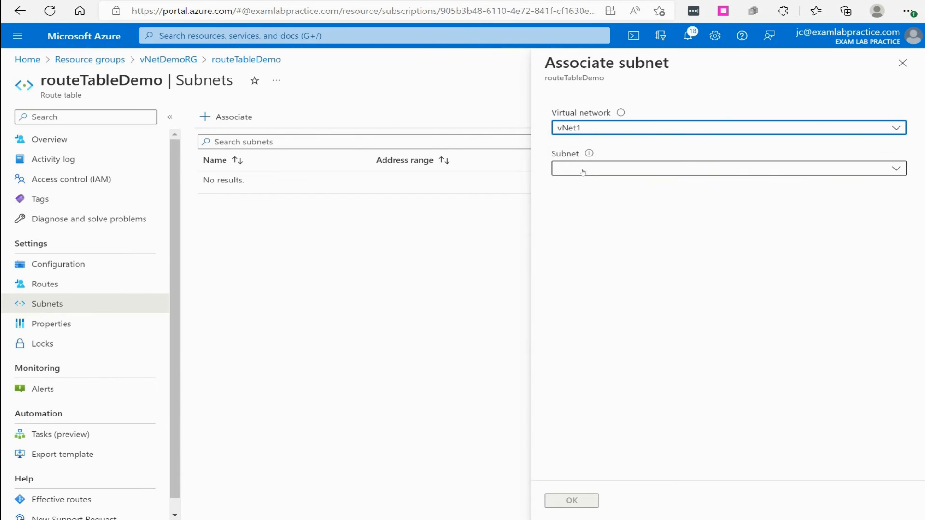
pyautogui.click(727, 168)
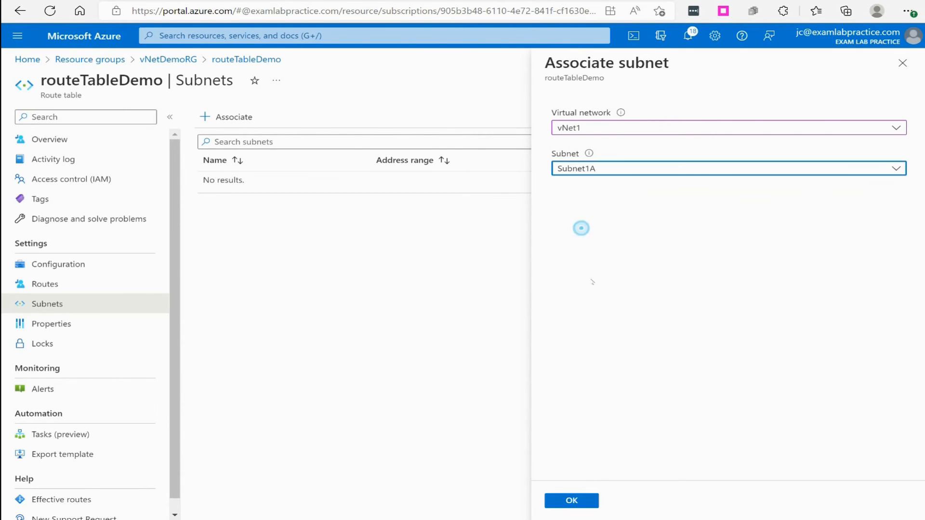
pyautogui.click(571, 500)
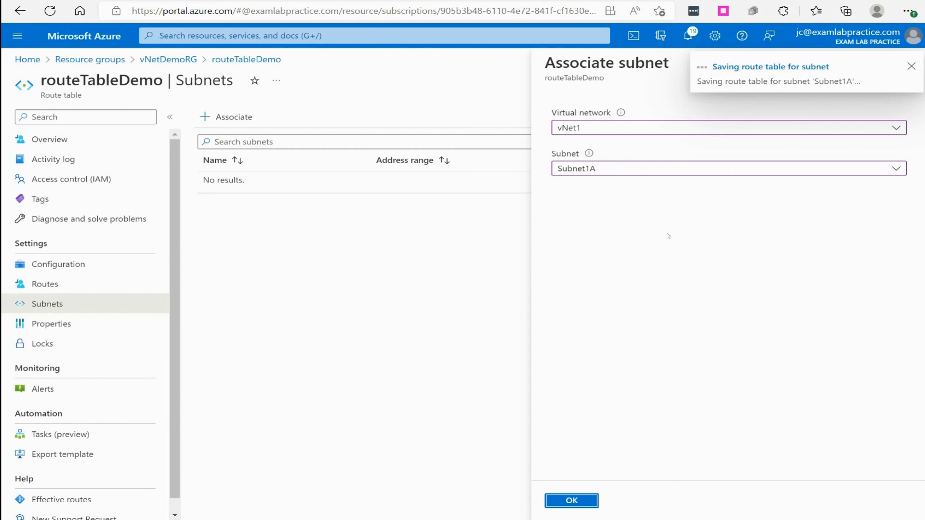
# Associate vNet1's Subnet1B with routeTableDemo and close the form.
pyautogui.click(569, 500)
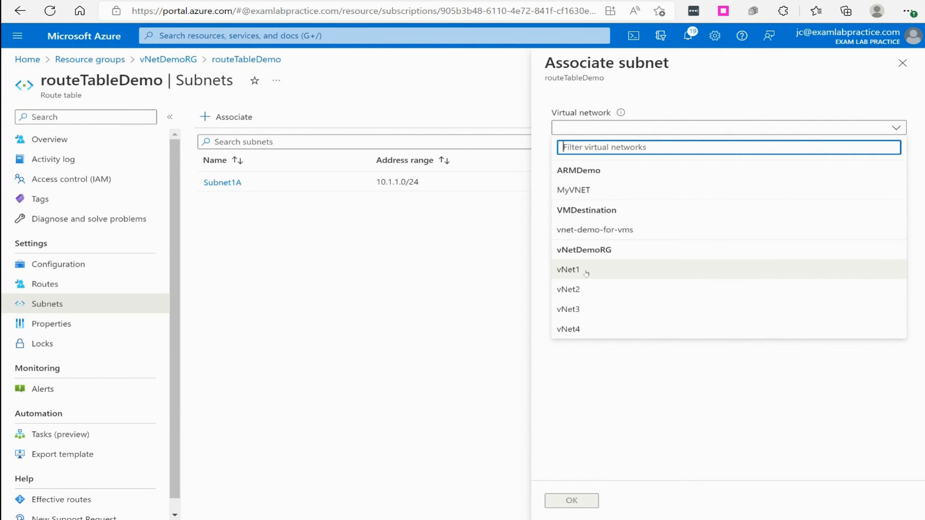
pyautogui.click(568, 270)
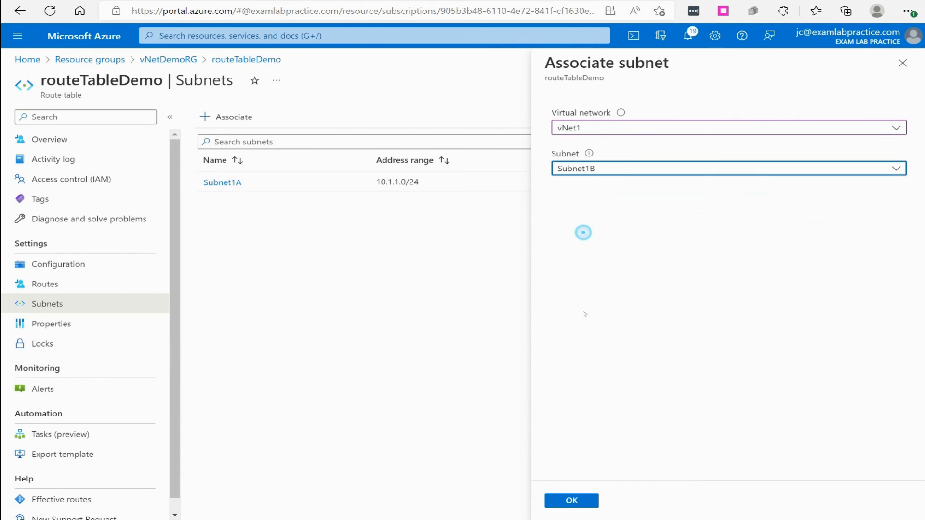
pyautogui.click(571, 500)
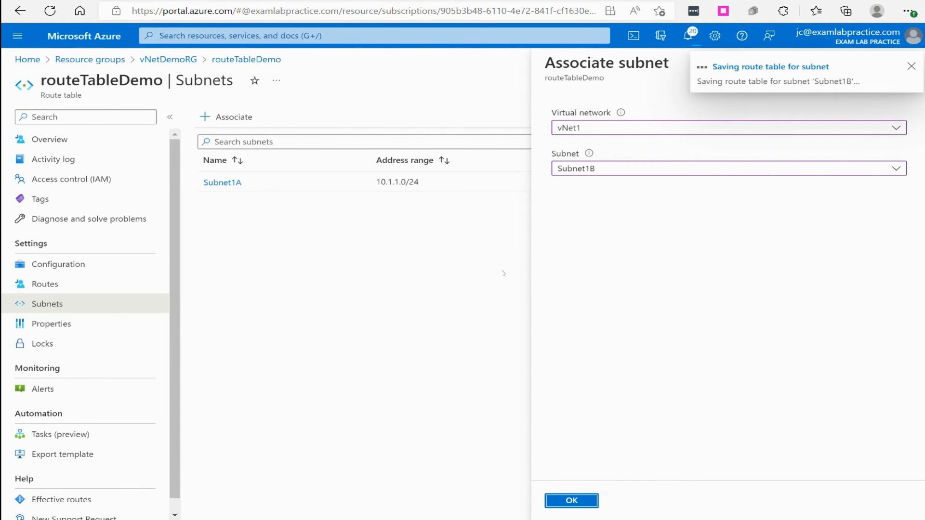
pyautogui.moveTo(597, 235)
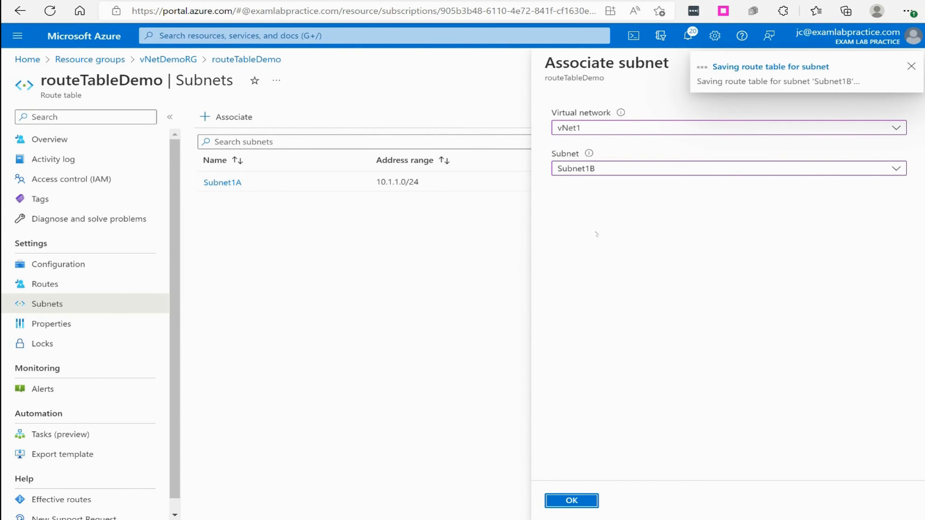
pyautogui.click(570, 500)
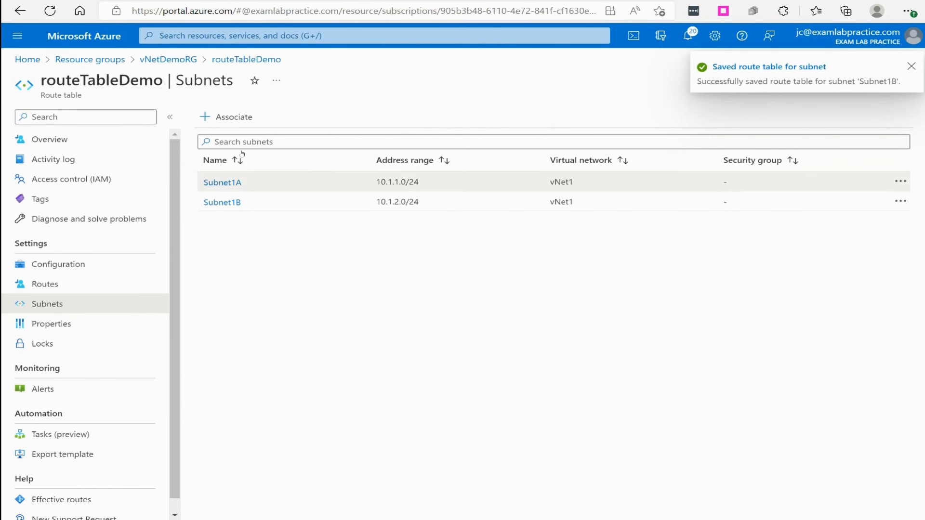
# Associate vNet2's Subnet2A (10.2.1.0/24) with routeTableDemo.
pyautogui.click(233, 116)
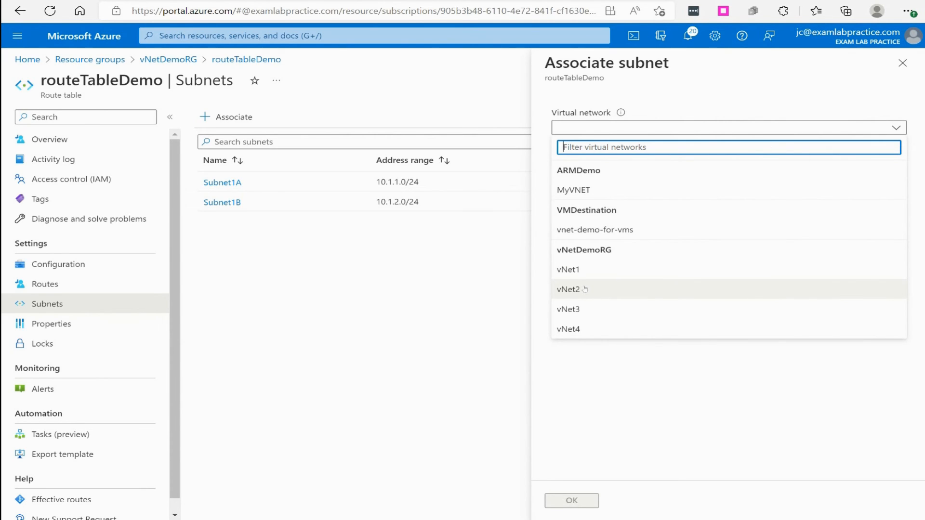
pyautogui.click(568, 289)
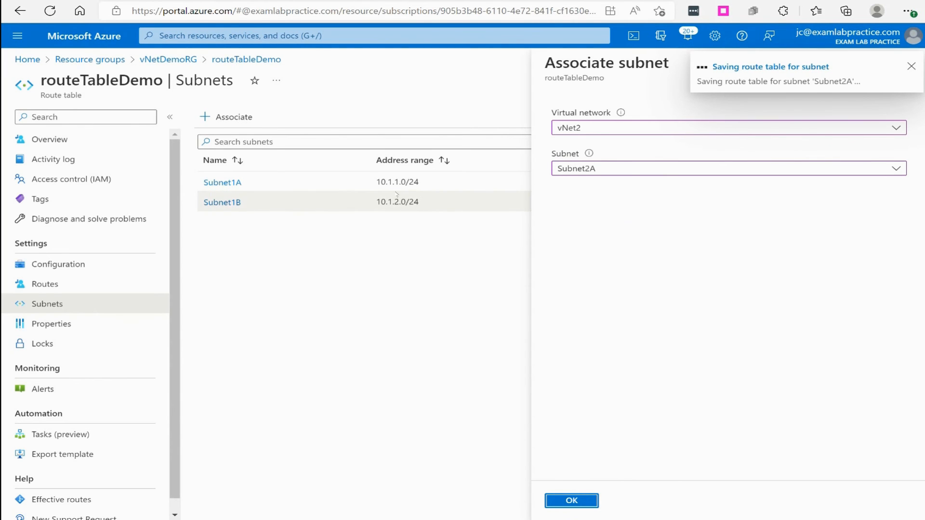
pyautogui.moveTo(233, 116)
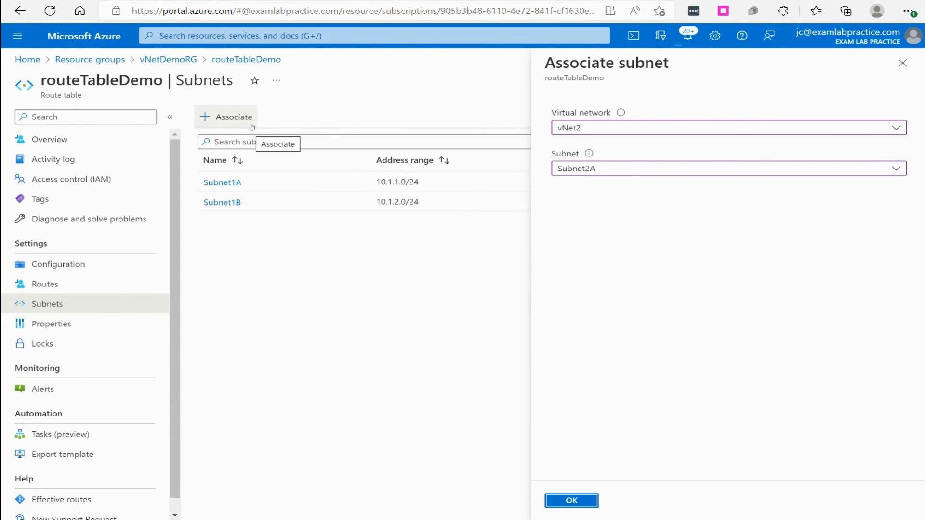
pyautogui.click(570, 500)
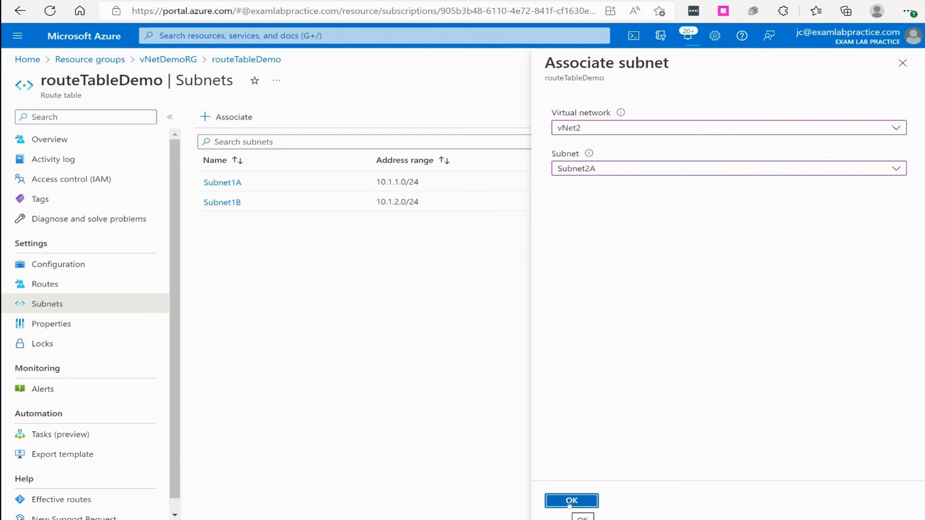
pyautogui.click(570, 501)
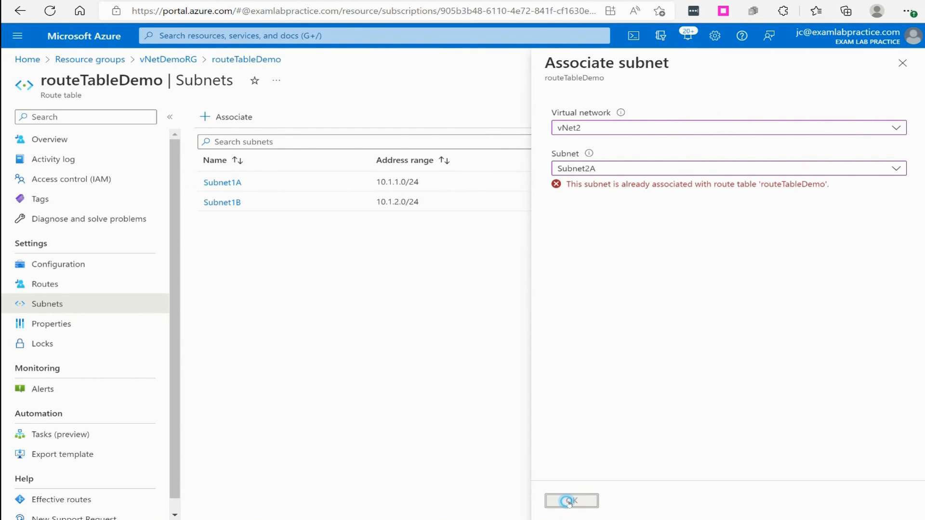
pyautogui.click(571, 501)
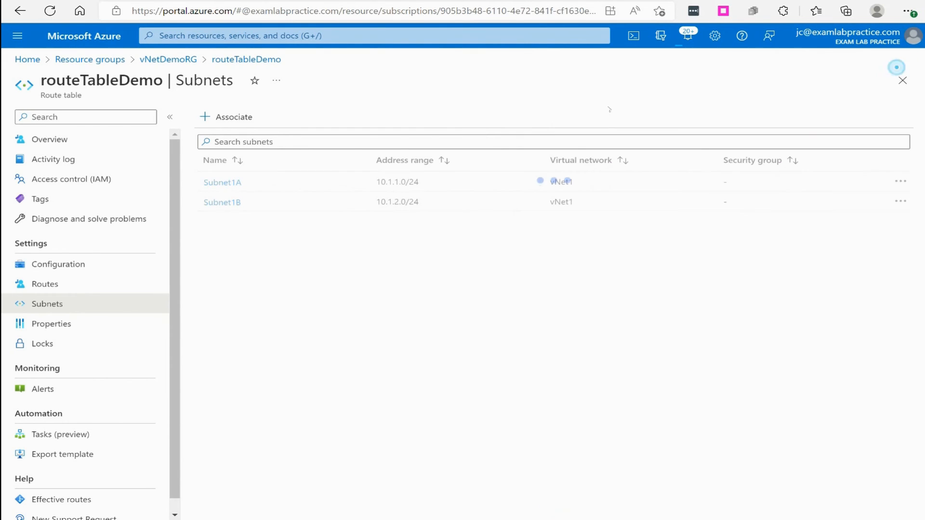
# Associate vNet2's Subnet2B (10.2.2.0/24) with routeTableDemo.
pyautogui.click(226, 116)
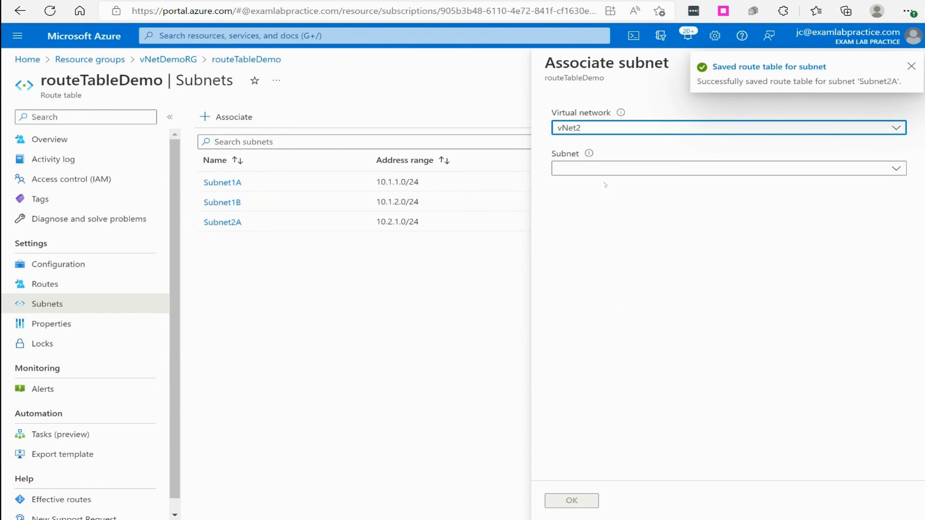
pyautogui.click(728, 168)
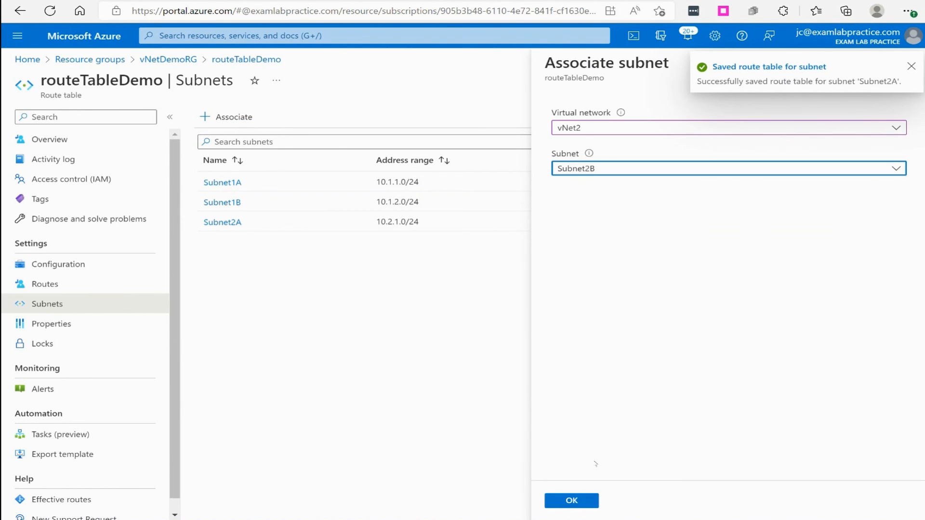
pyautogui.click(571, 500)
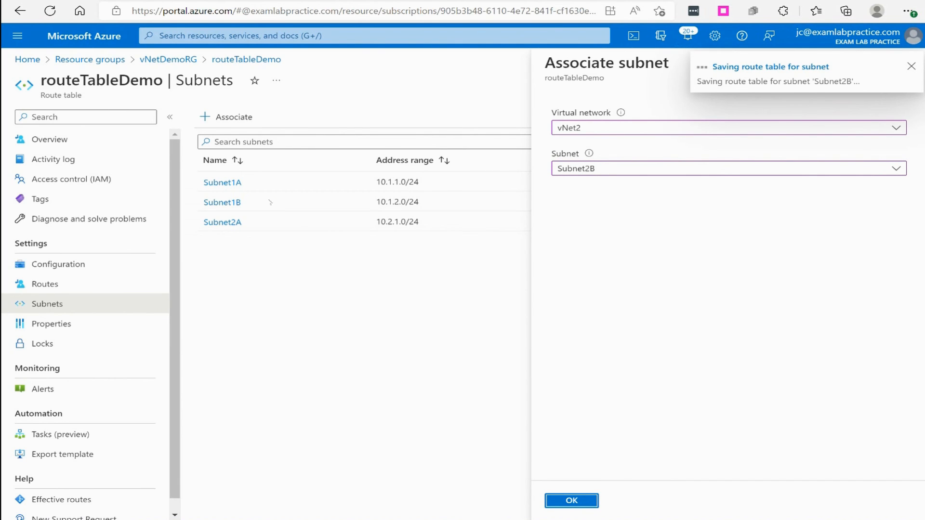
pyautogui.click(570, 500)
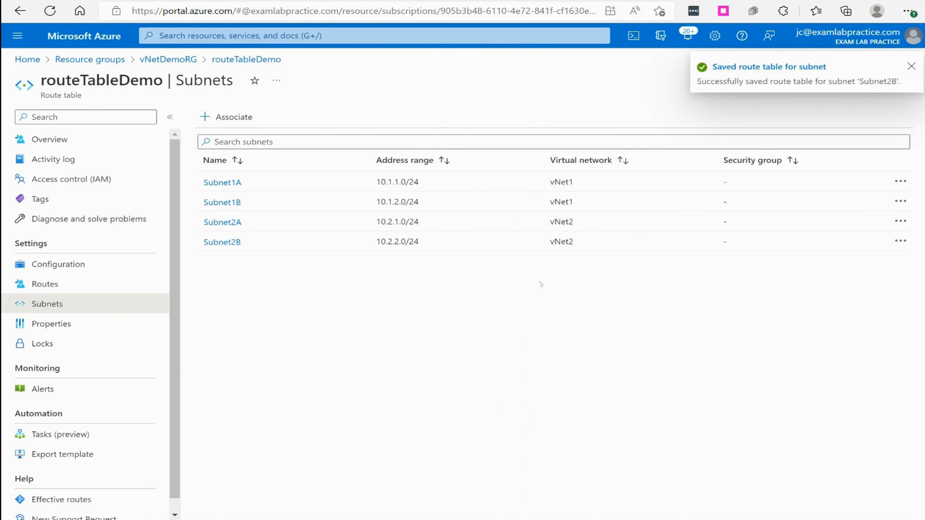
# Associate vNet3's Subnet3A (10.3.1.0/24) with routeTableDemo.
pyautogui.click(232, 116)
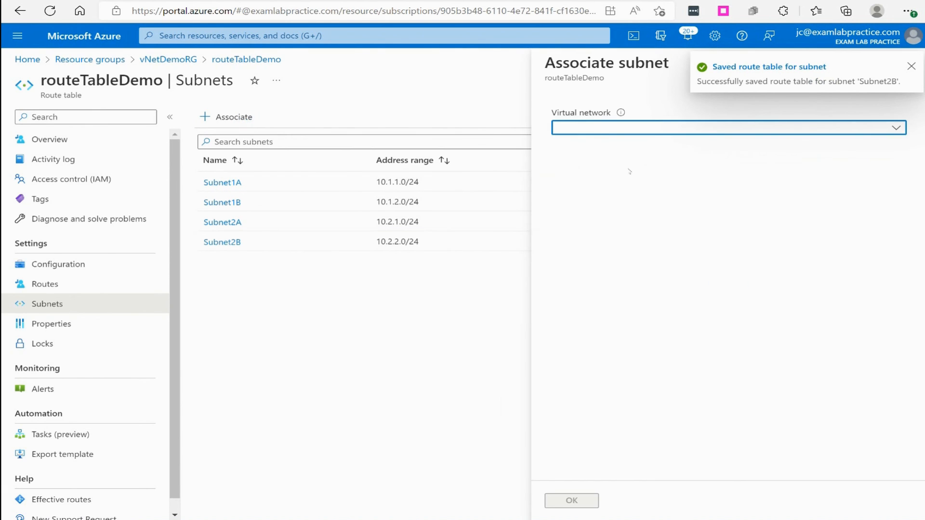
pyautogui.click(728, 127)
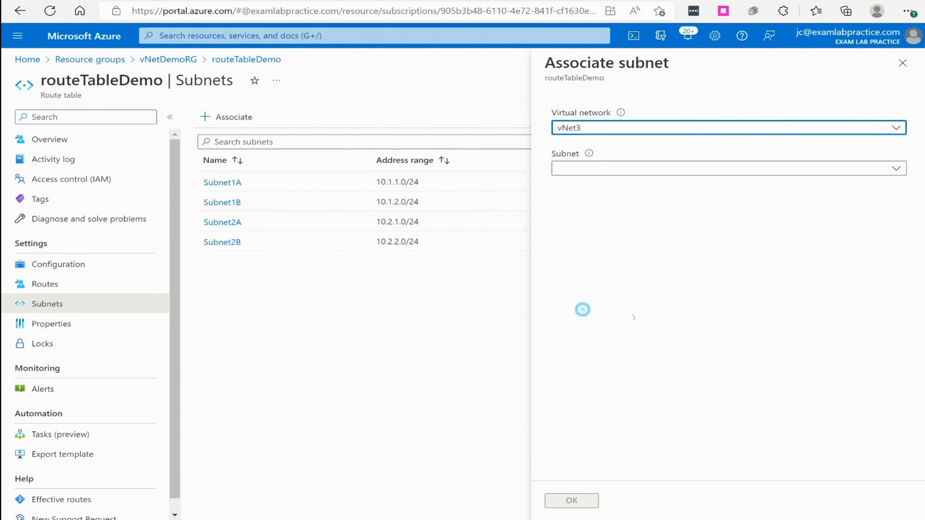
pyautogui.click(727, 169)
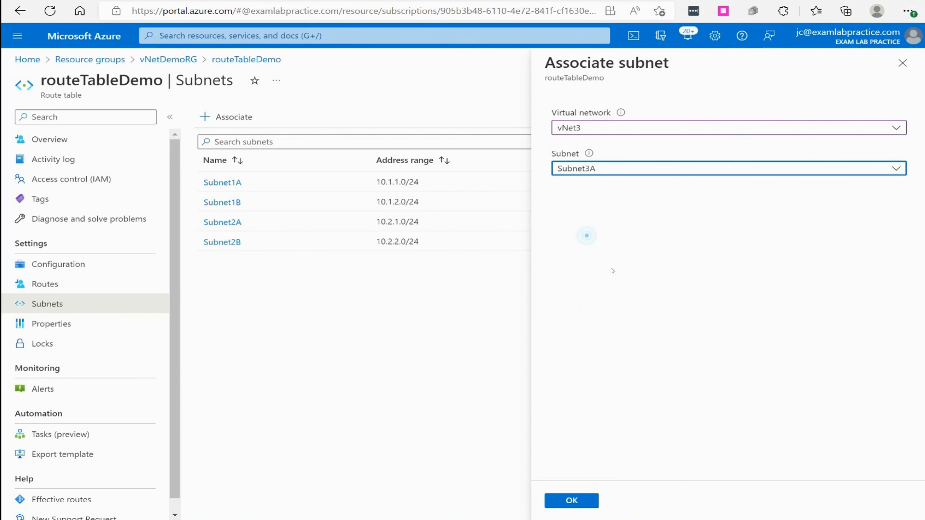
pyautogui.click(570, 500)
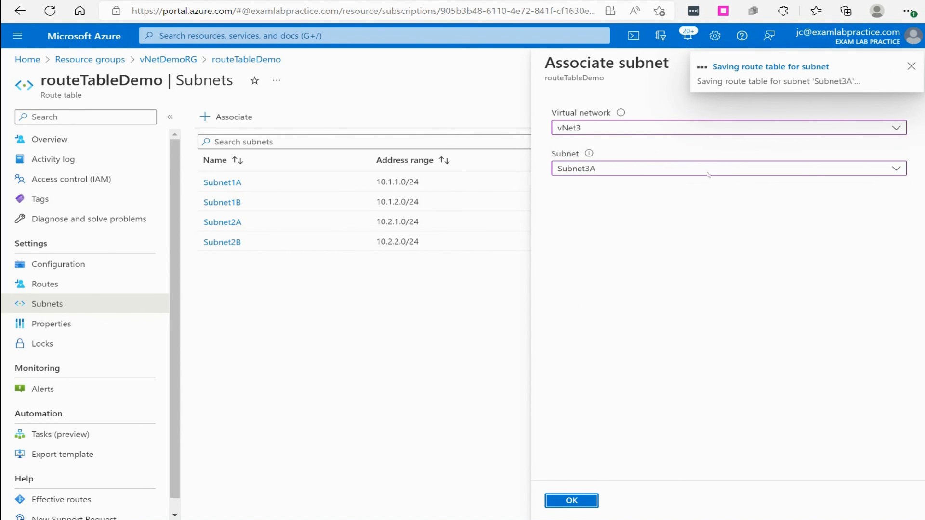
pyautogui.click(570, 500)
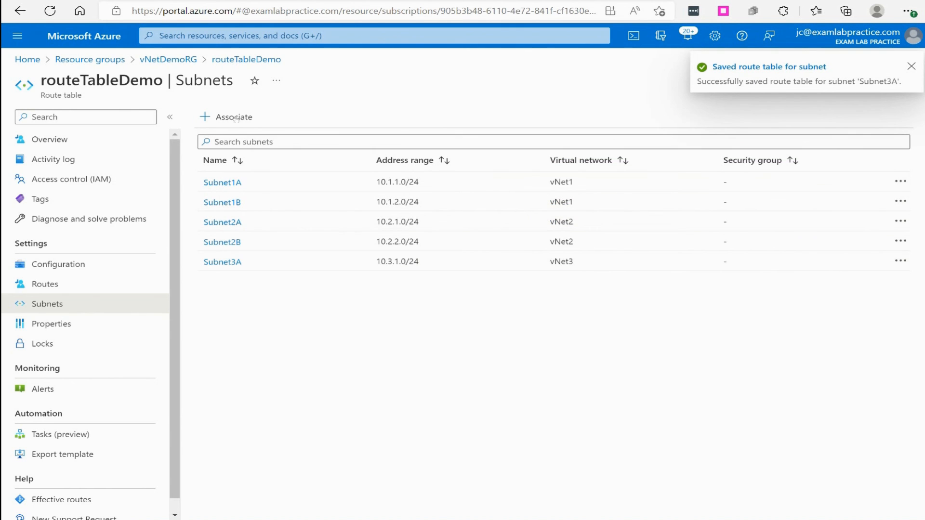
# Associate vNet4's Subnet4A (10.4.1.0/24) with routeTableDemo.
pyautogui.click(235, 116)
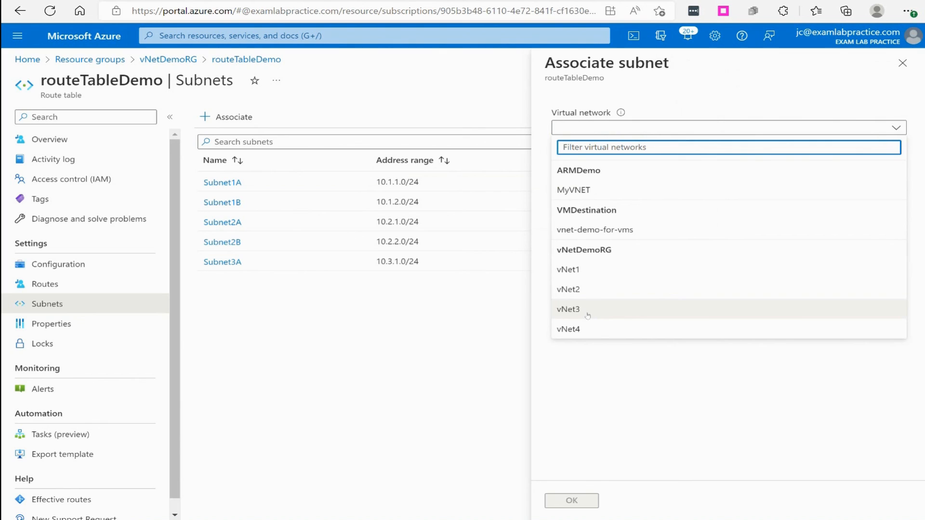
pyautogui.click(568, 328)
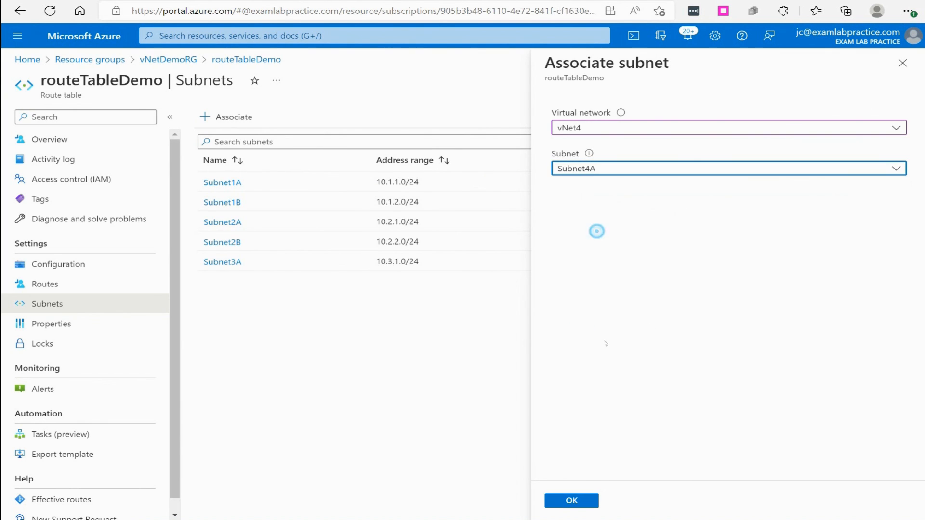
pyautogui.click(571, 500)
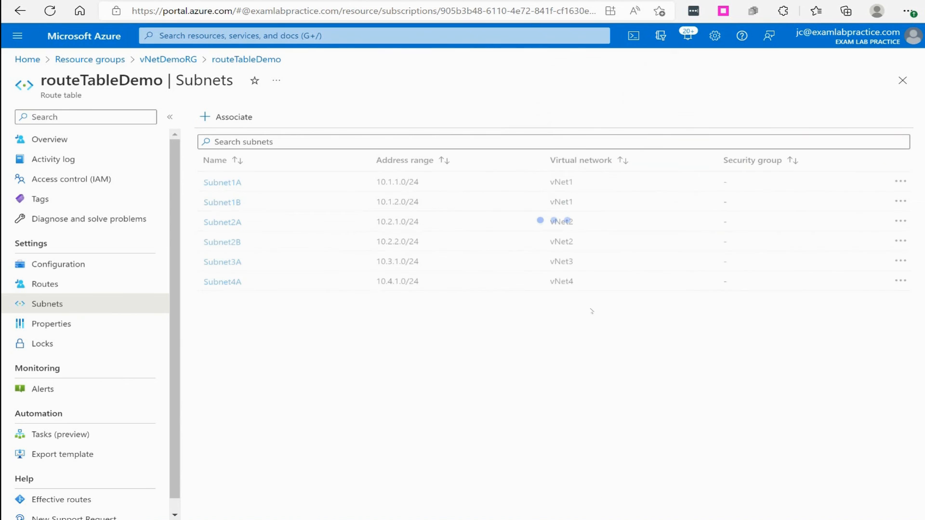
pyautogui.moveTo(417, 371)
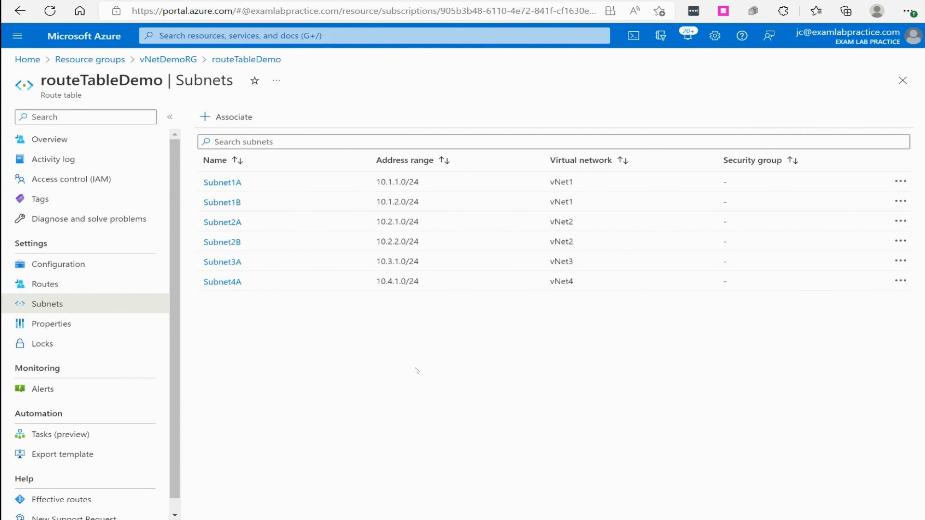